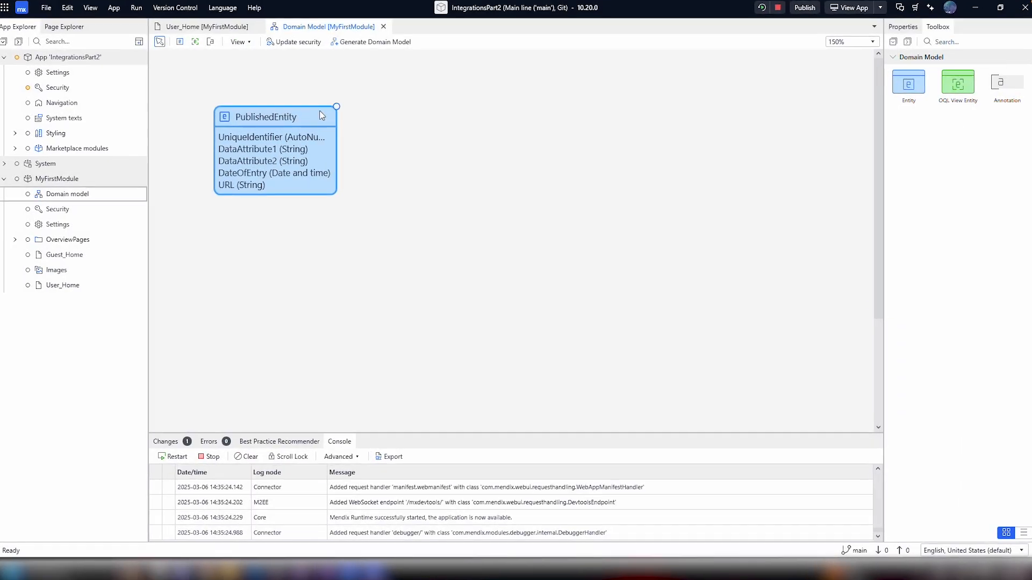
# Publish PublishedEntity in a new REST service MyService with all supported operations selected
pyautogui.rightClick(264, 117)
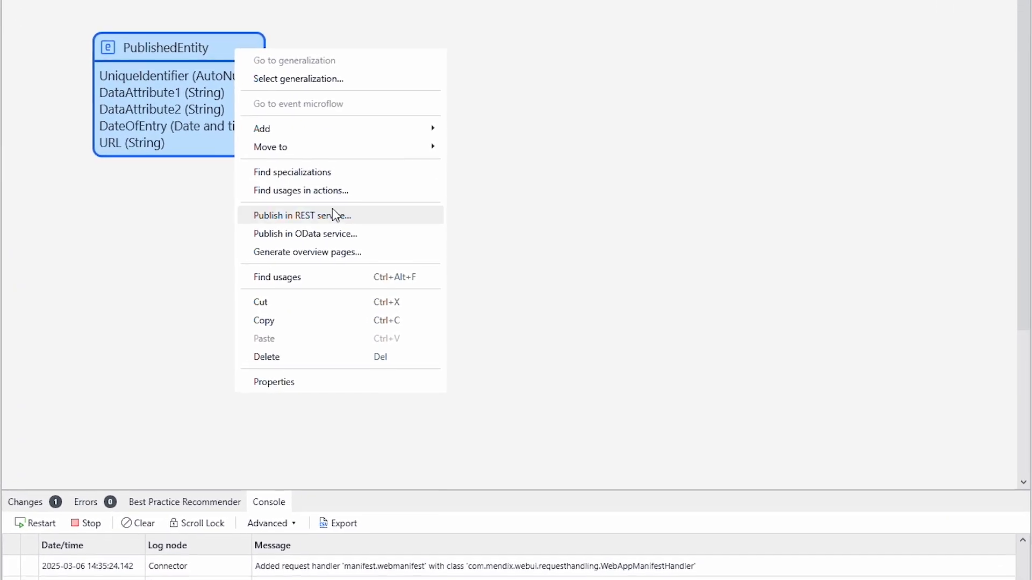
pyautogui.click(302, 215)
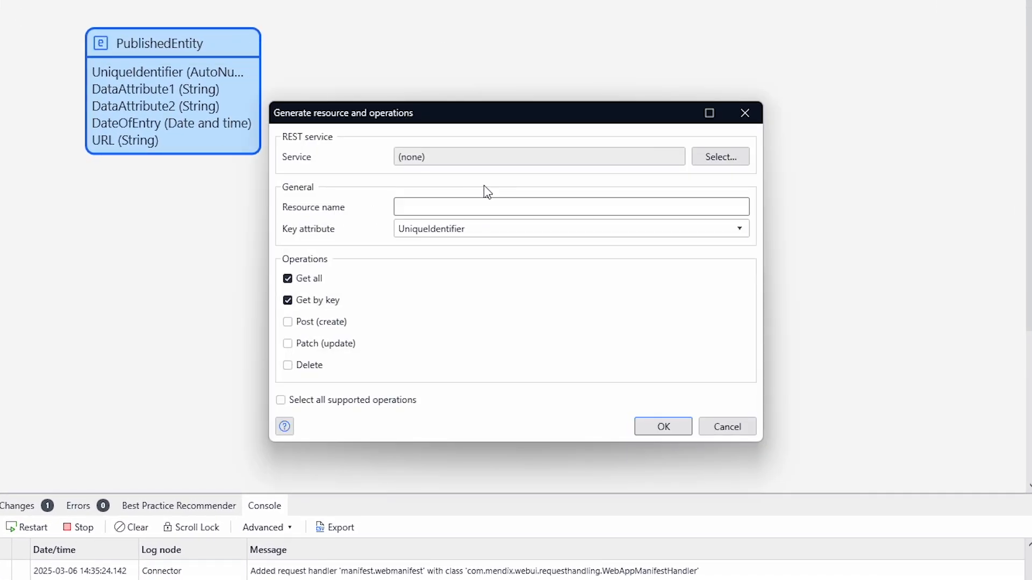
pyautogui.click(719, 156)
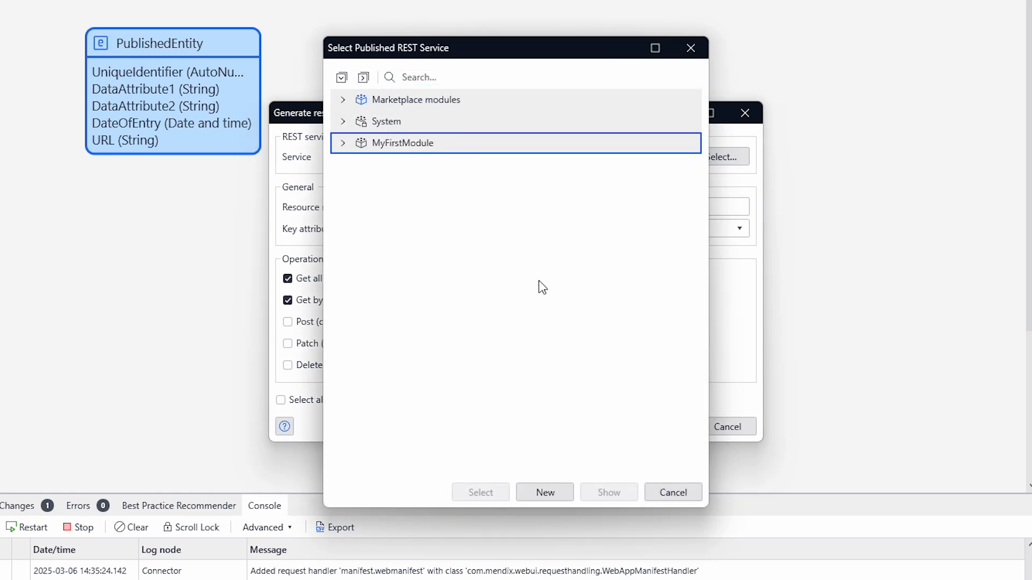
pyautogui.click(543, 492)
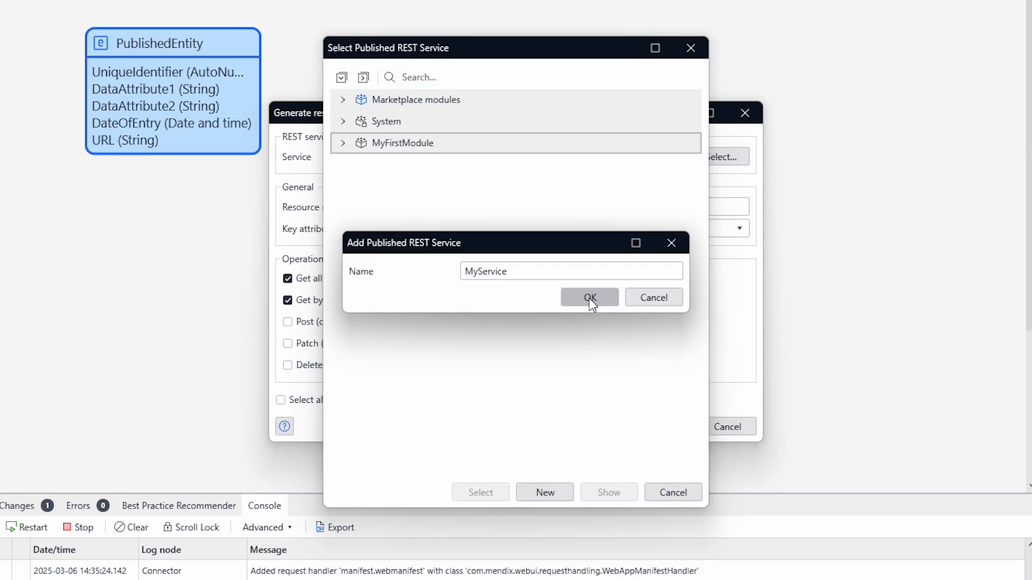
pyautogui.click(589, 297)
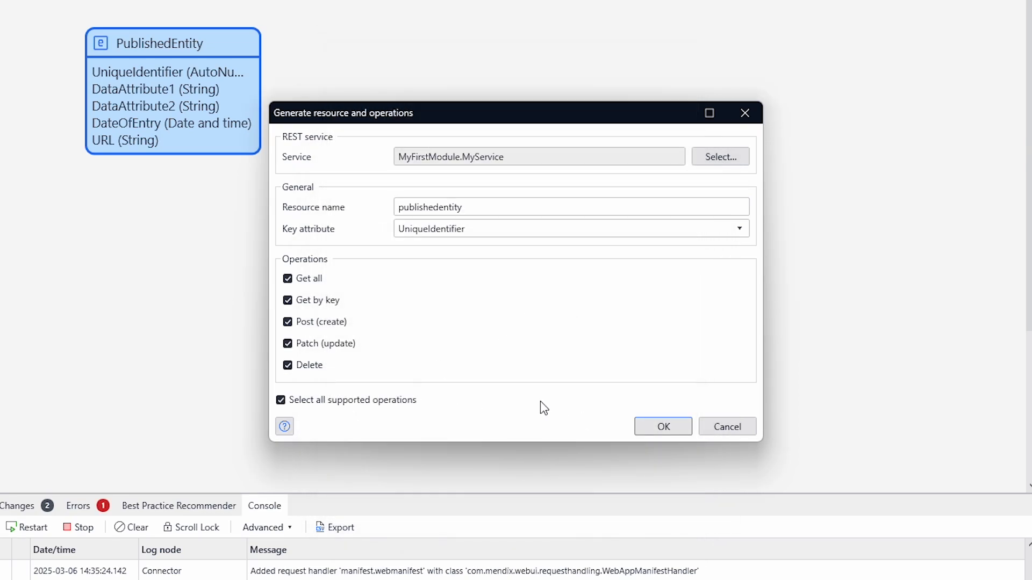
pyautogui.click(662, 426)
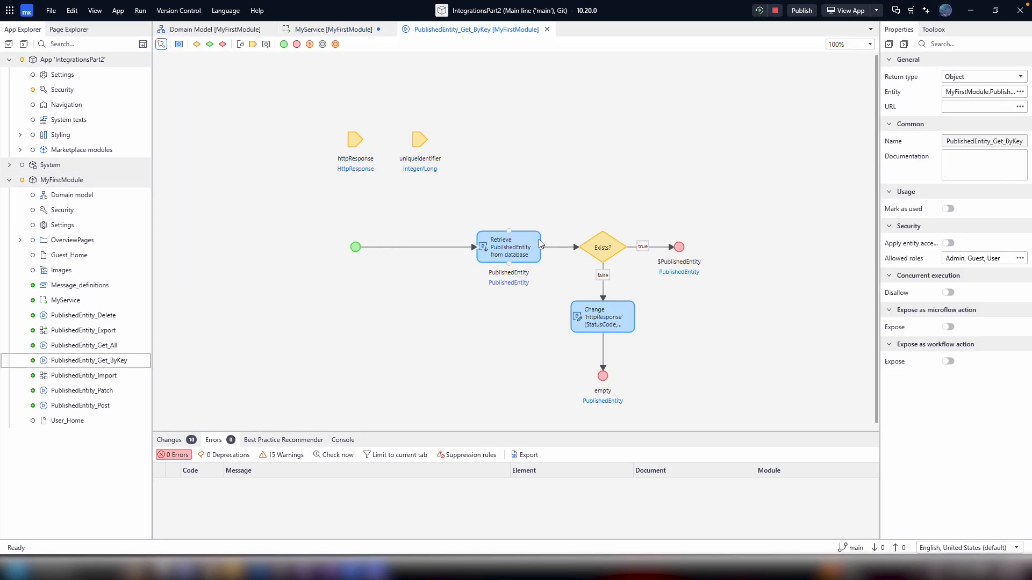
# Open the MyService published REST service document from the App Explorer
pyautogui.doubleClick(508, 247)
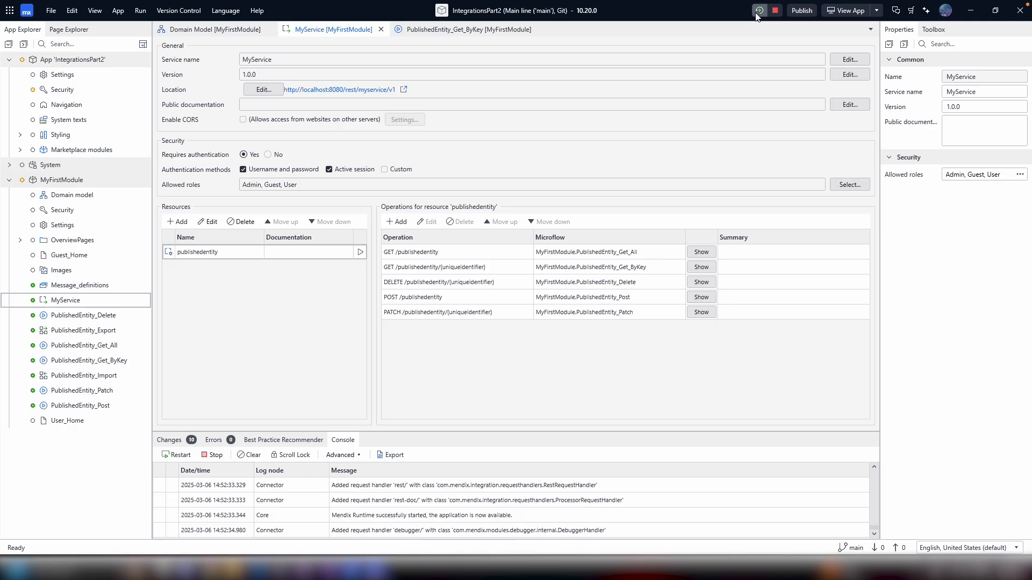
pyautogui.click(759, 9)
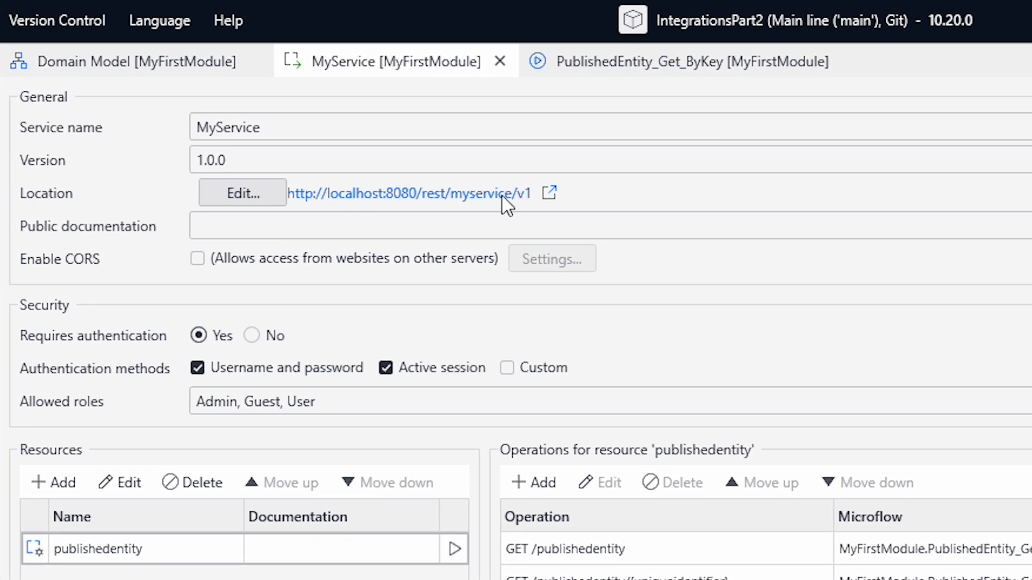
pyautogui.click(407, 193)
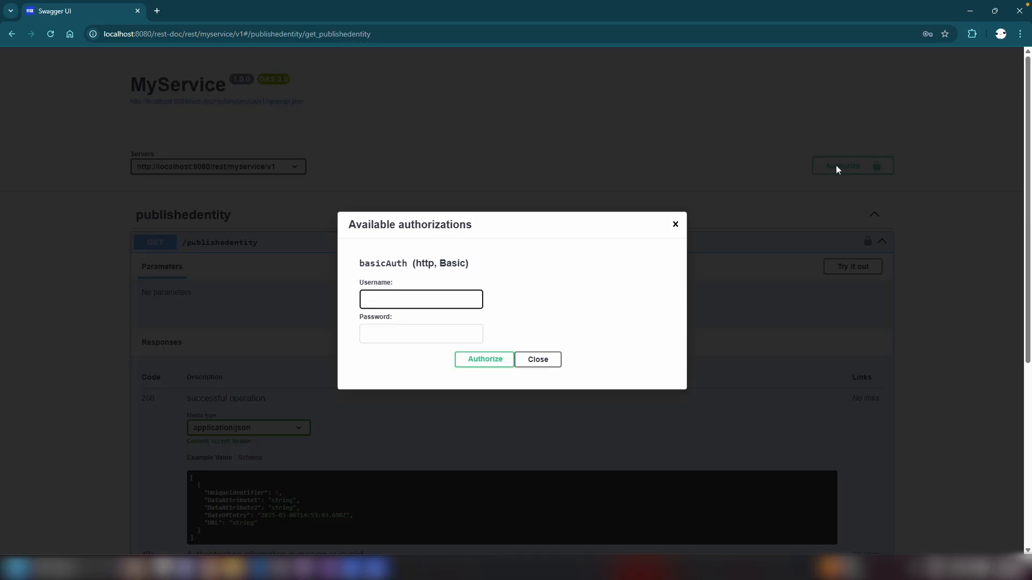
# Close the basicAuth authorization dialog on the MyService Swagger page
pyautogui.click(537, 359)
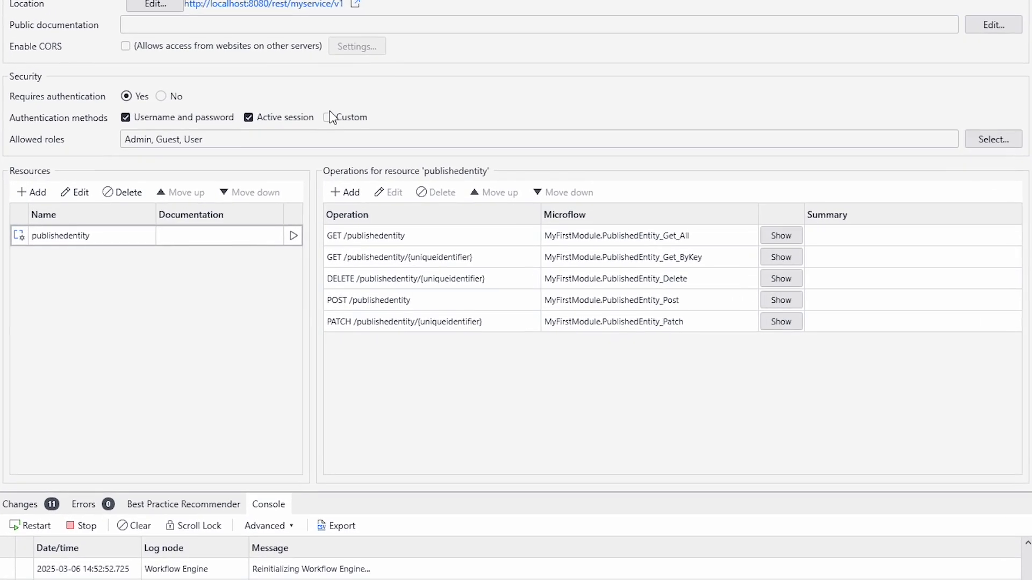
# Switch MyService to custom authentication only, using the APIAuthentication microflow
pyautogui.click(328, 117)
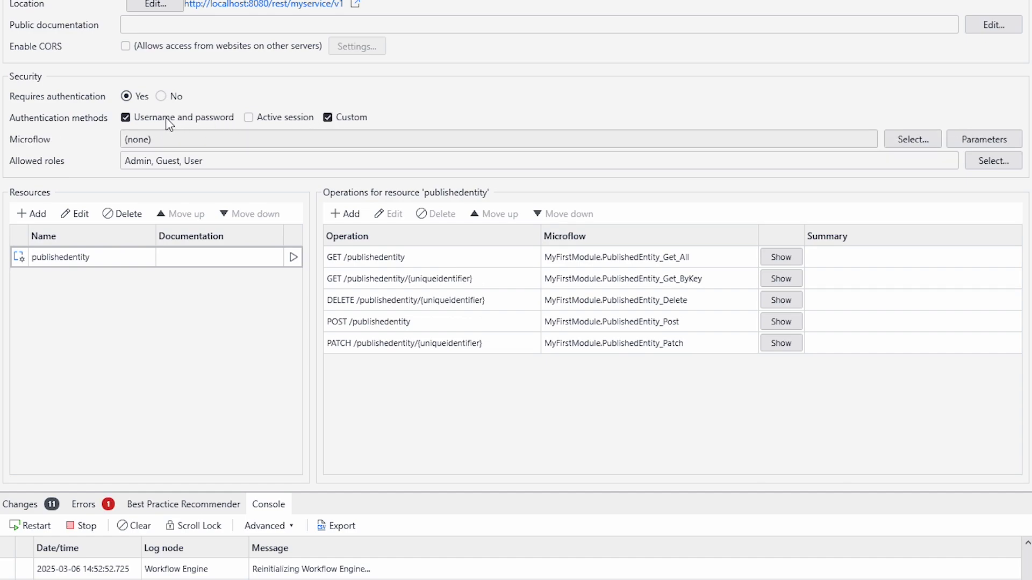
pyautogui.click(126, 118)
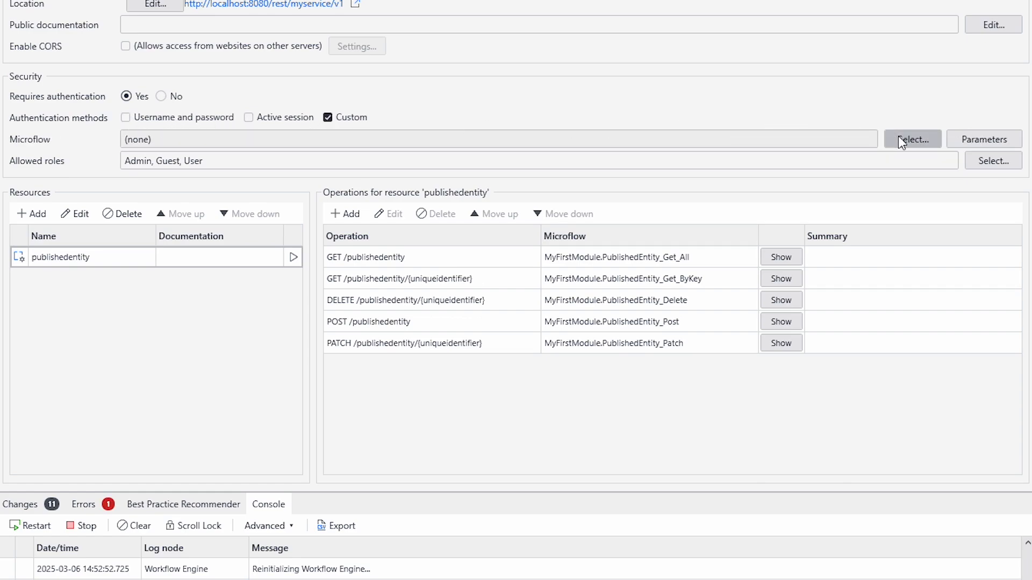
pyautogui.click(912, 139)
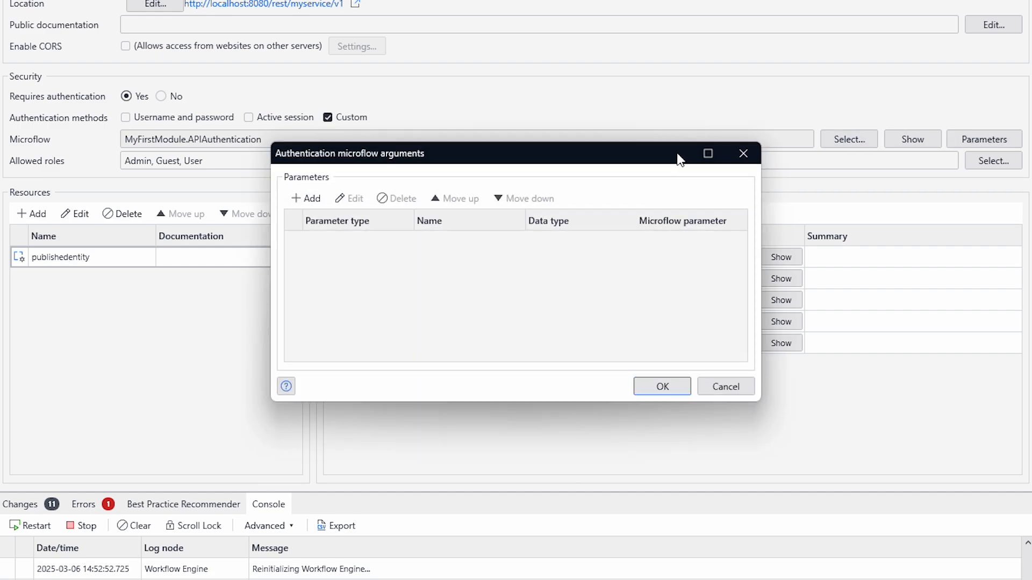
# Add an Authorization header parameter of type String mapped to Authorization
pyautogui.click(305, 198)
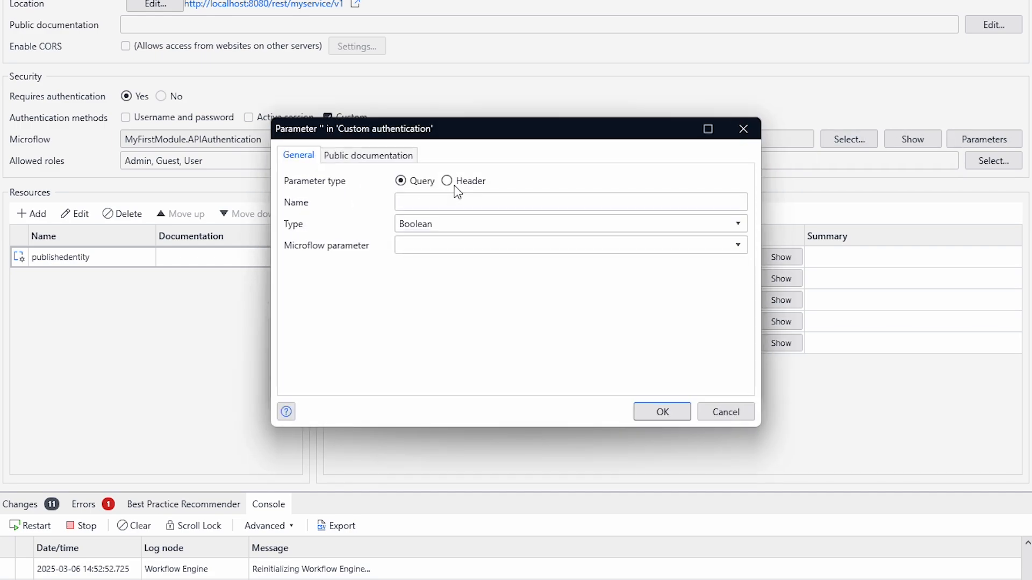
pyautogui.write('Authorization')
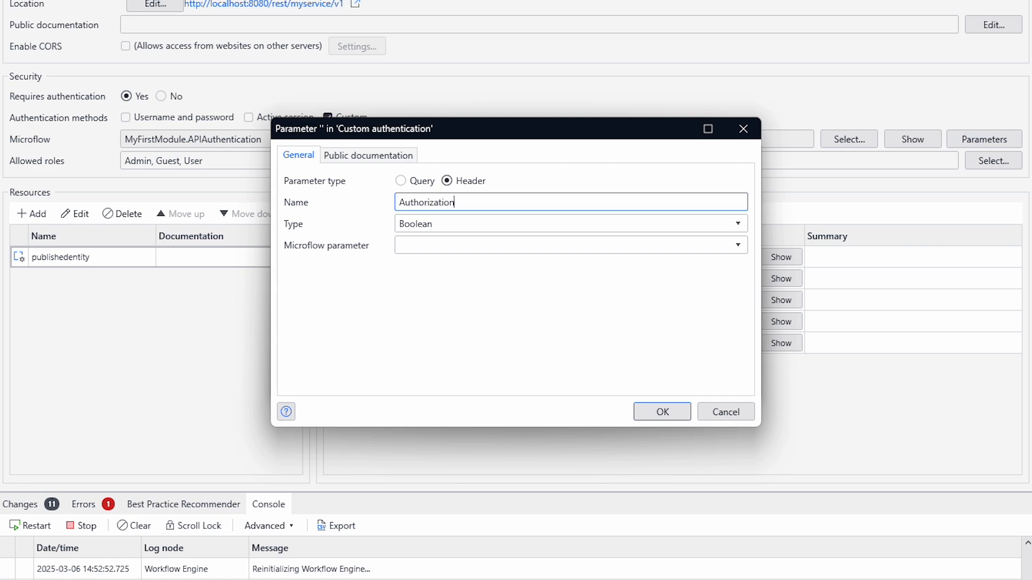
pyautogui.click(569, 223)
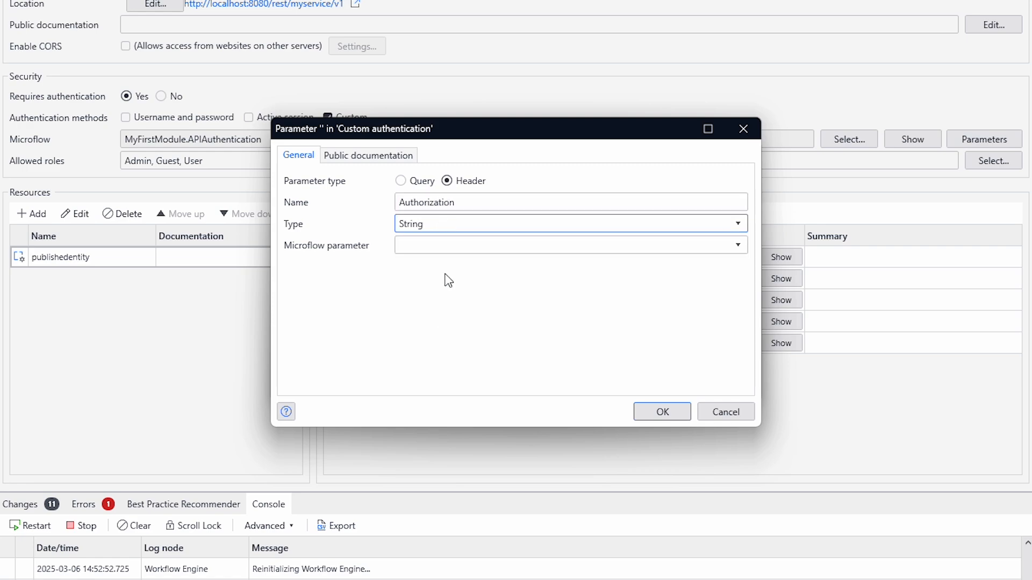
pyautogui.click(569, 245)
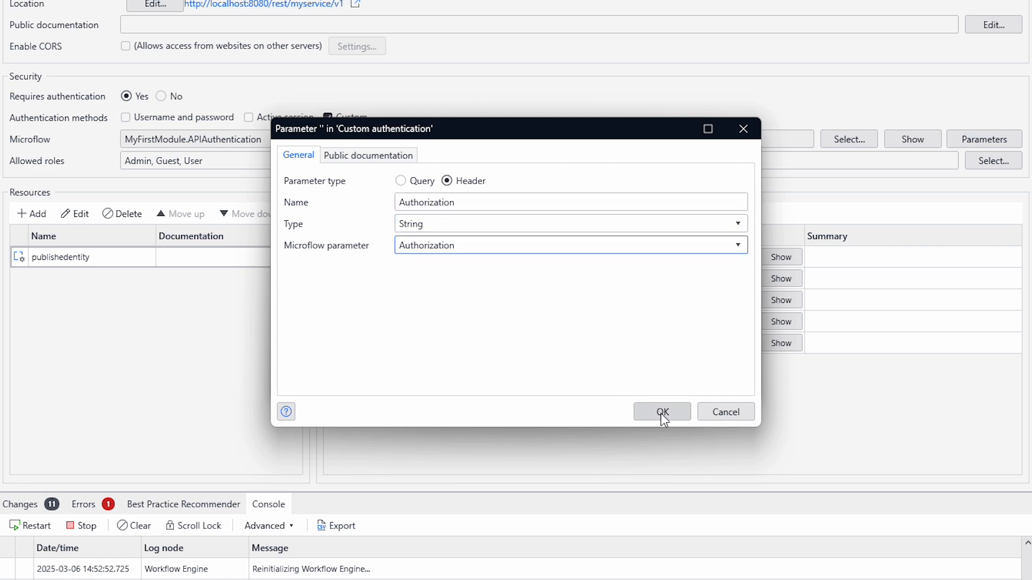
pyautogui.click(661, 411)
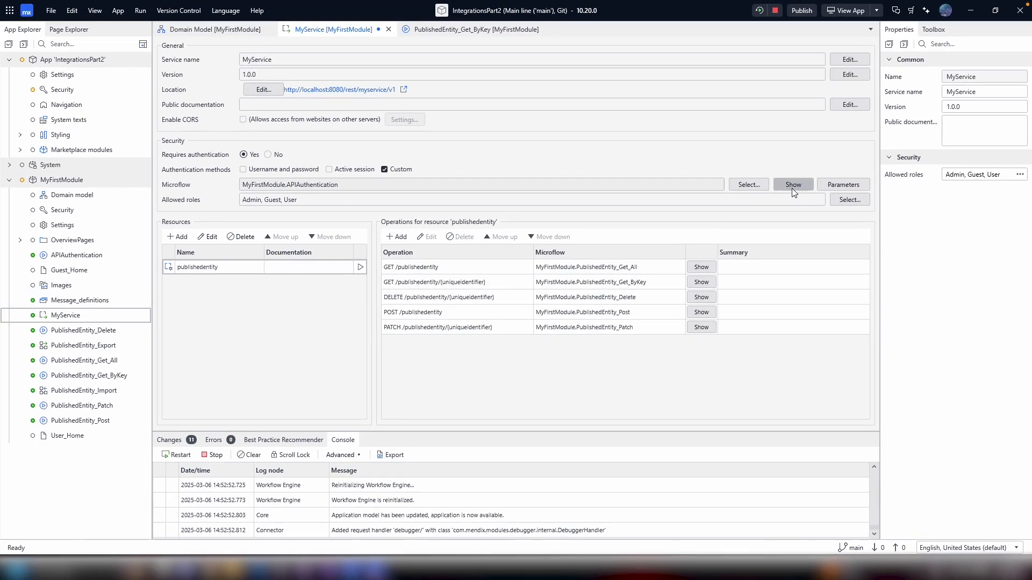
# Enable CORS on MyService with the ServerAccessList constant as allowed origins
pyautogui.click(792, 184)
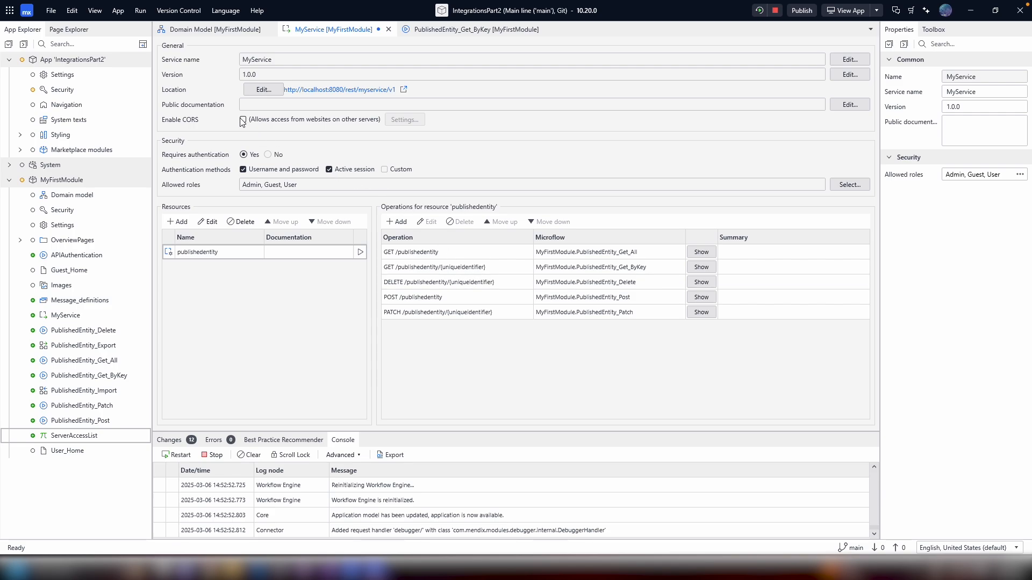
pyautogui.click(243, 120)
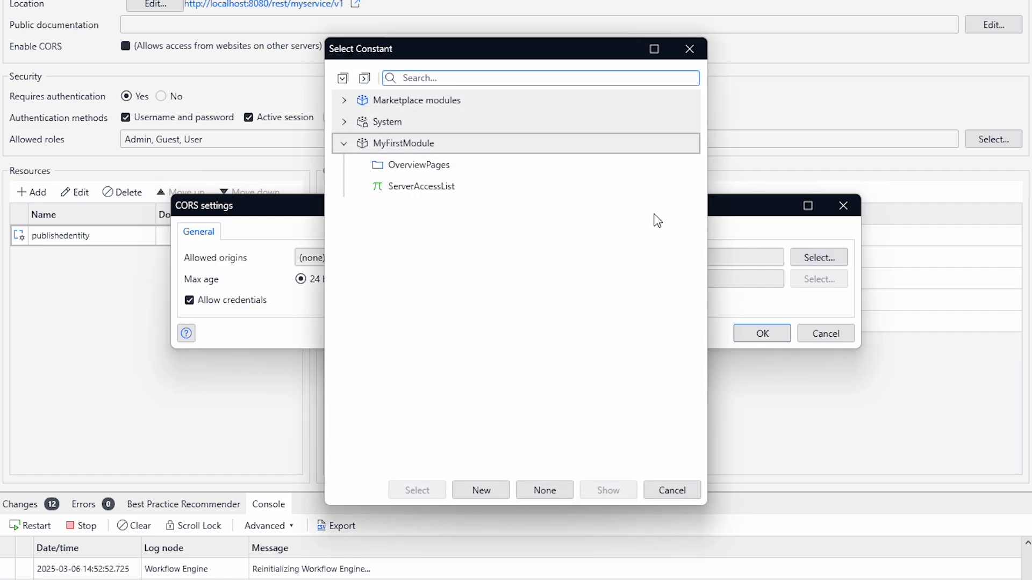
pyautogui.click(420, 187)
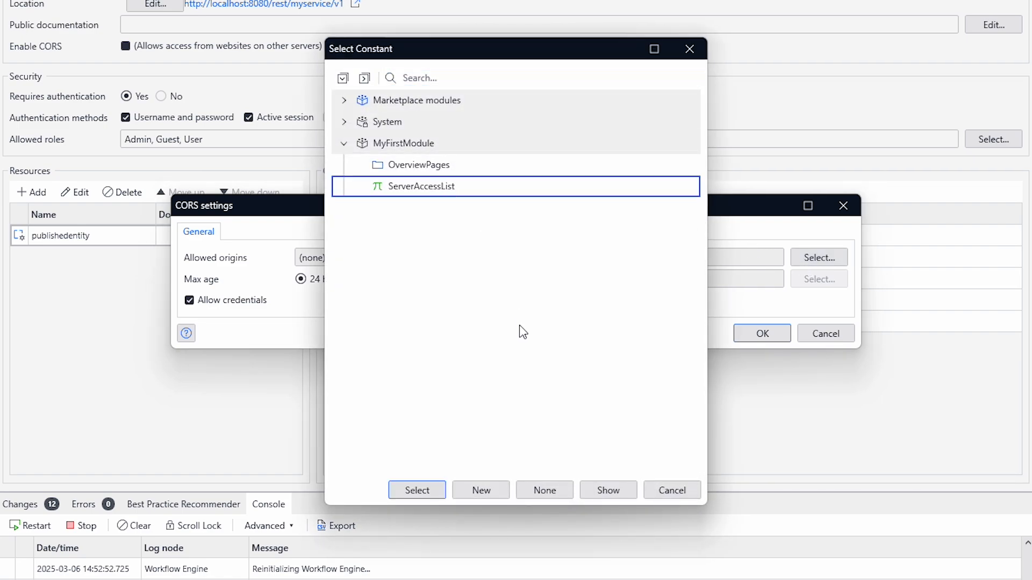
pyautogui.click(416, 490)
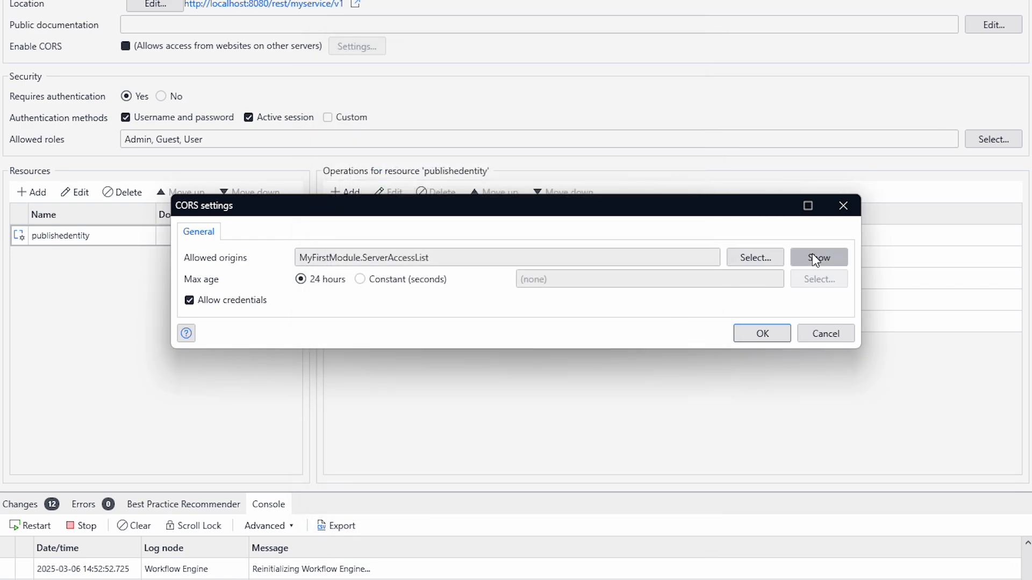
# Set ServerAccessList's default value to * and confirm the CORS settings
pyautogui.click(818, 258)
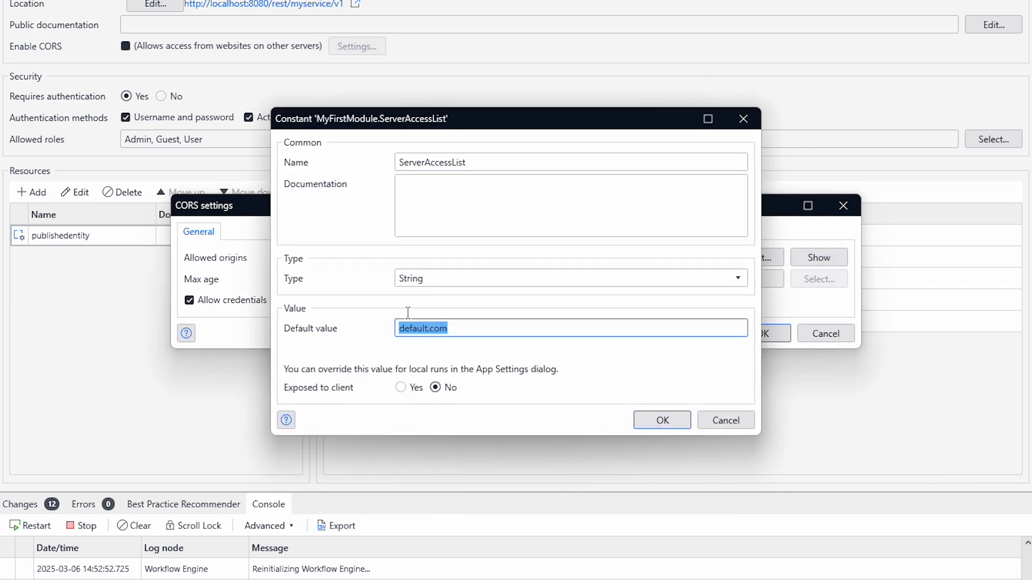
pyautogui.write(',default.com')
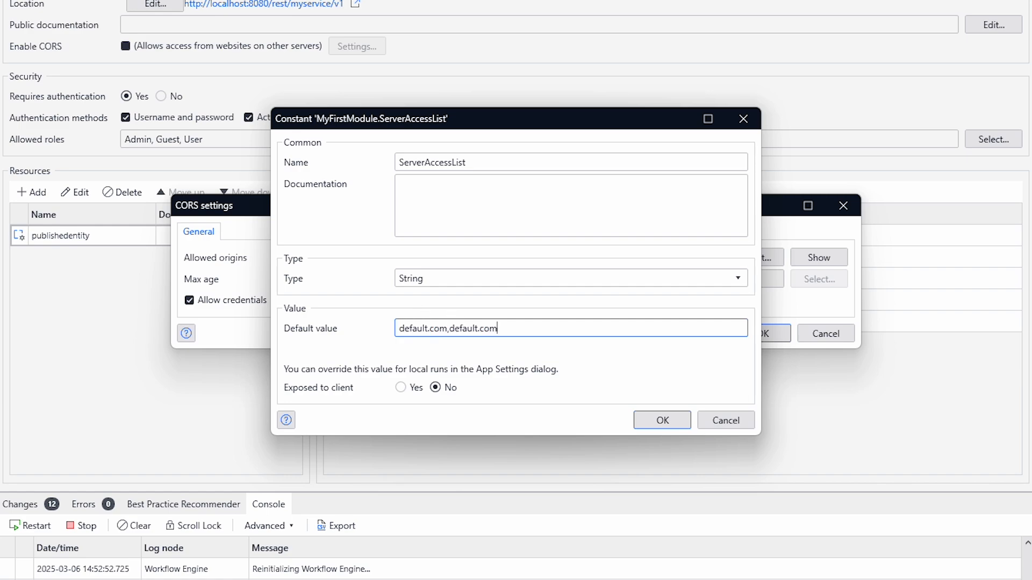
pyautogui.moveTo(536, 333)
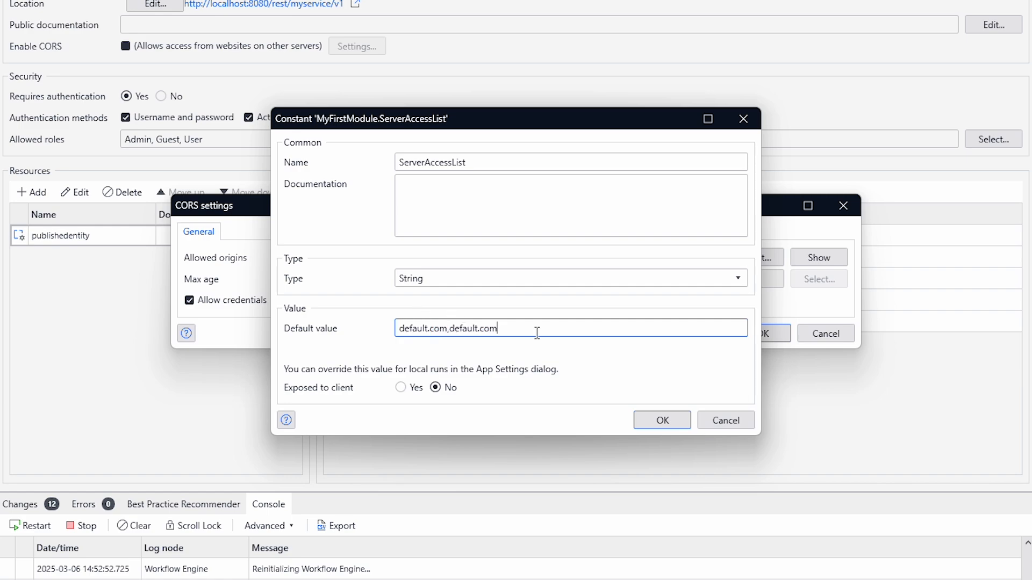
pyautogui.tripleClick(447, 328)
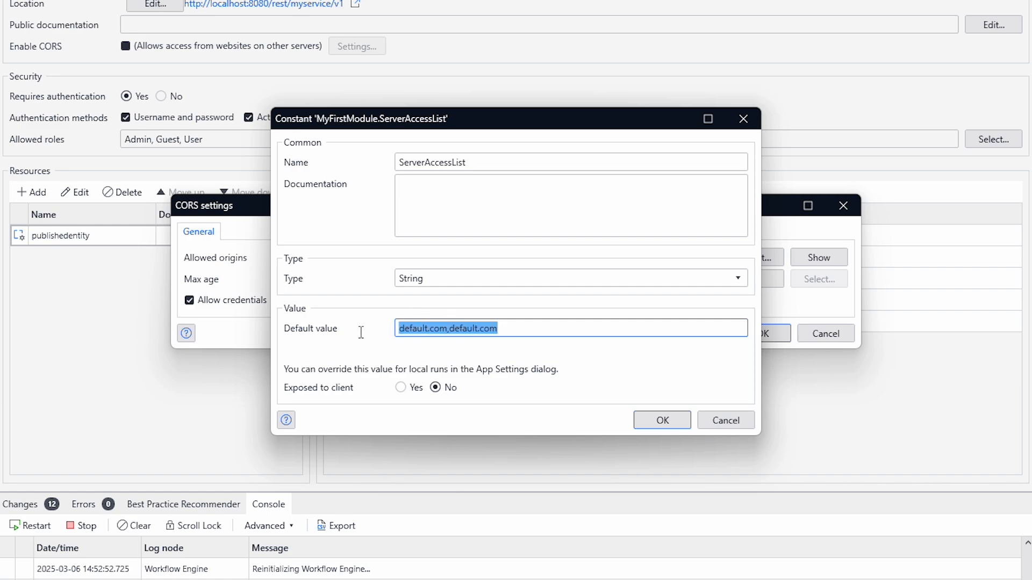
pyautogui.write('*')
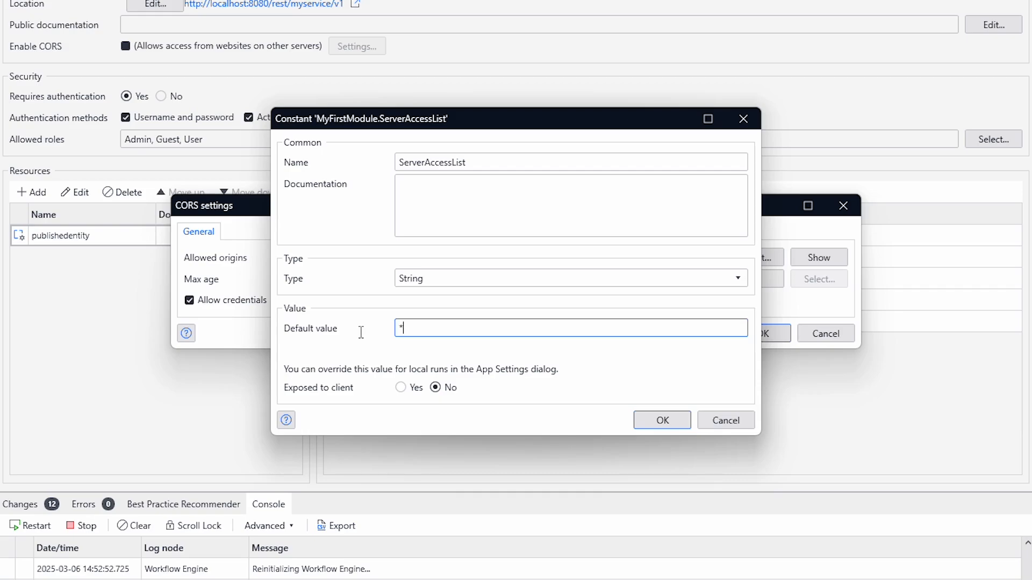
pyautogui.click(662, 420)
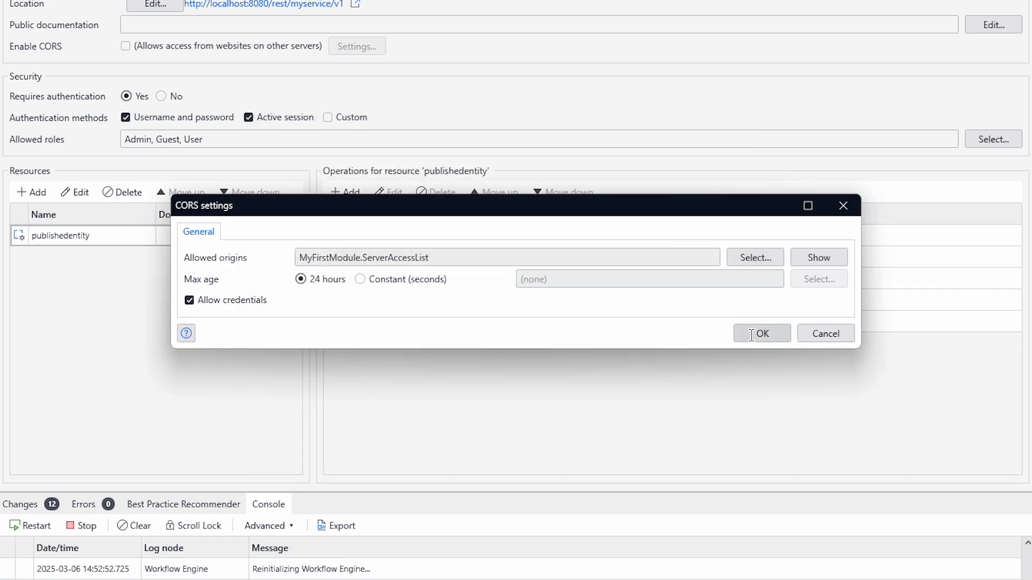
pyautogui.click(762, 333)
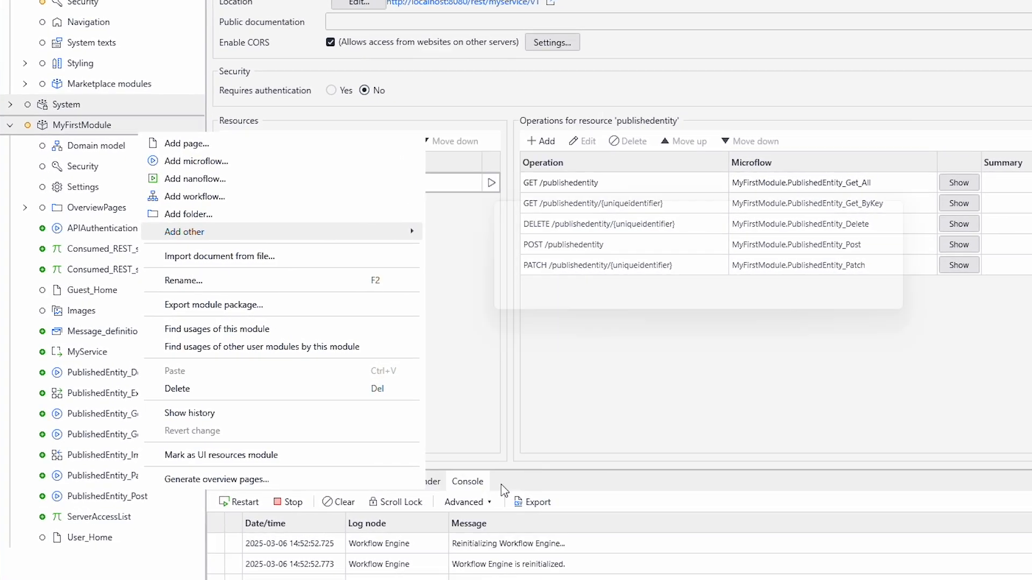
# Add a consumed REST service named Consumed_REST_service to MyFirstModule
pyautogui.click(185, 231)
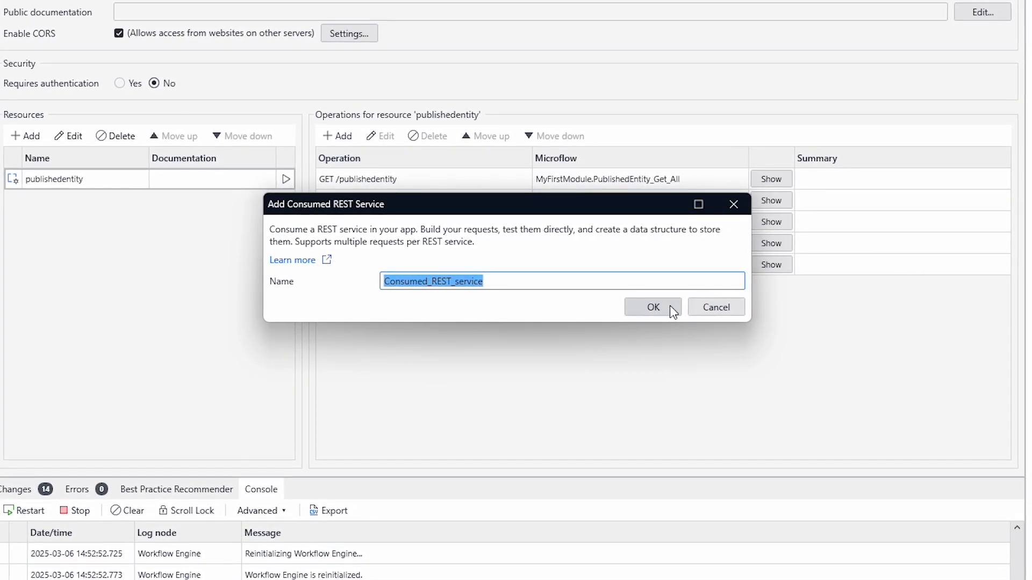
pyautogui.click(652, 308)
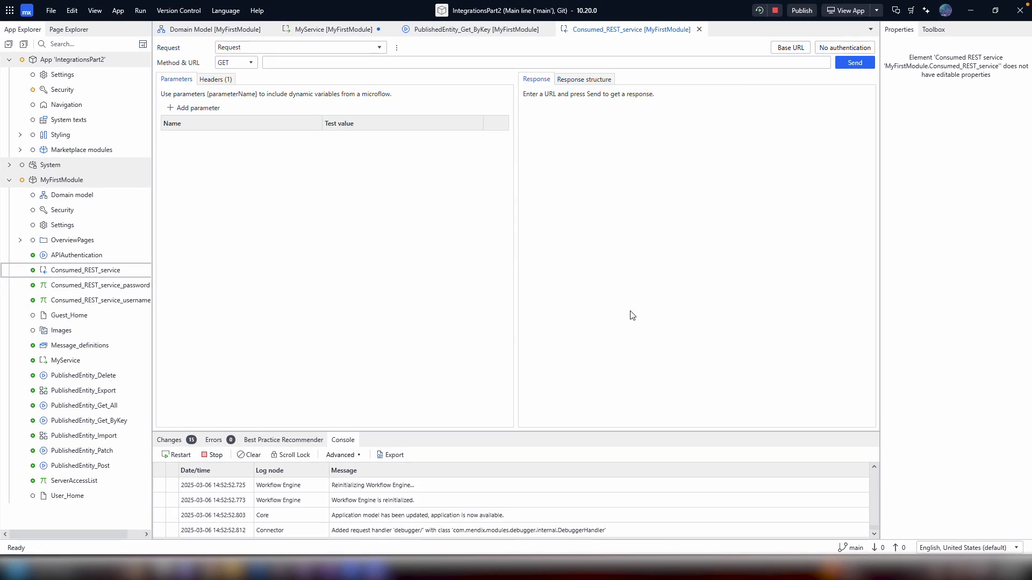
pyautogui.moveTo(789, 47)
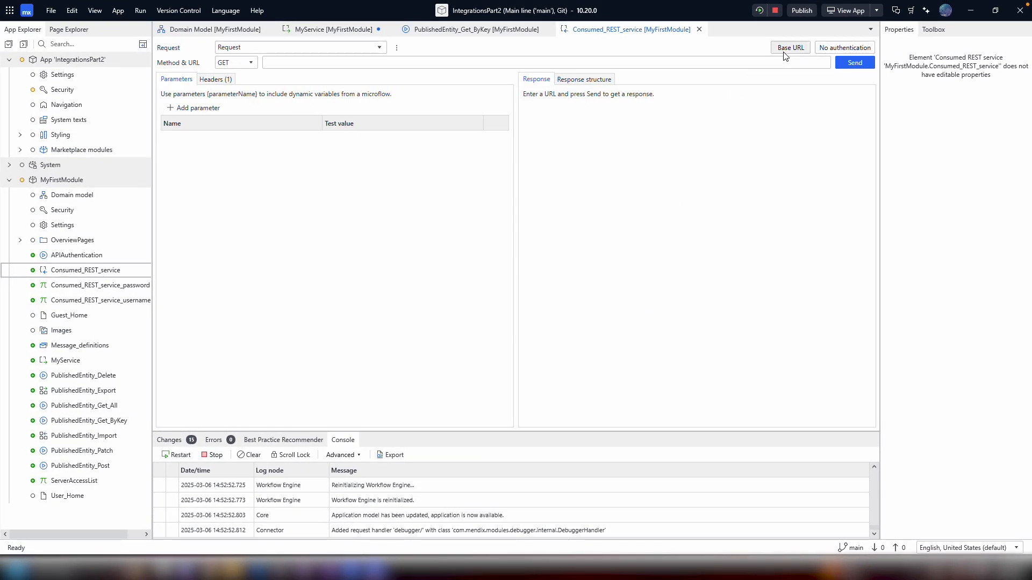
pyautogui.click(790, 47)
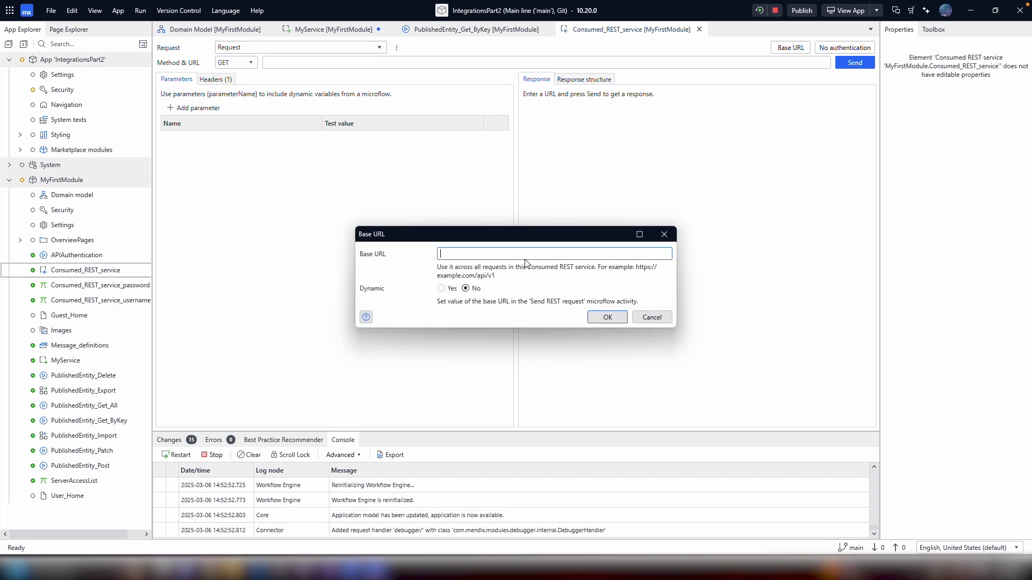
pyautogui.write('http://localhost:8080/rest/myservice/v1')
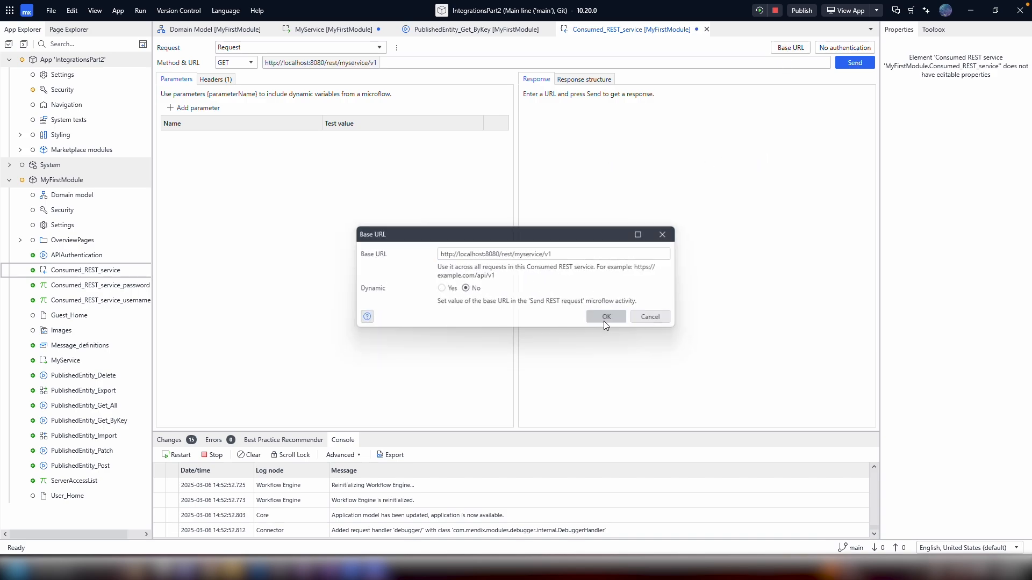
pyautogui.click(604, 317)
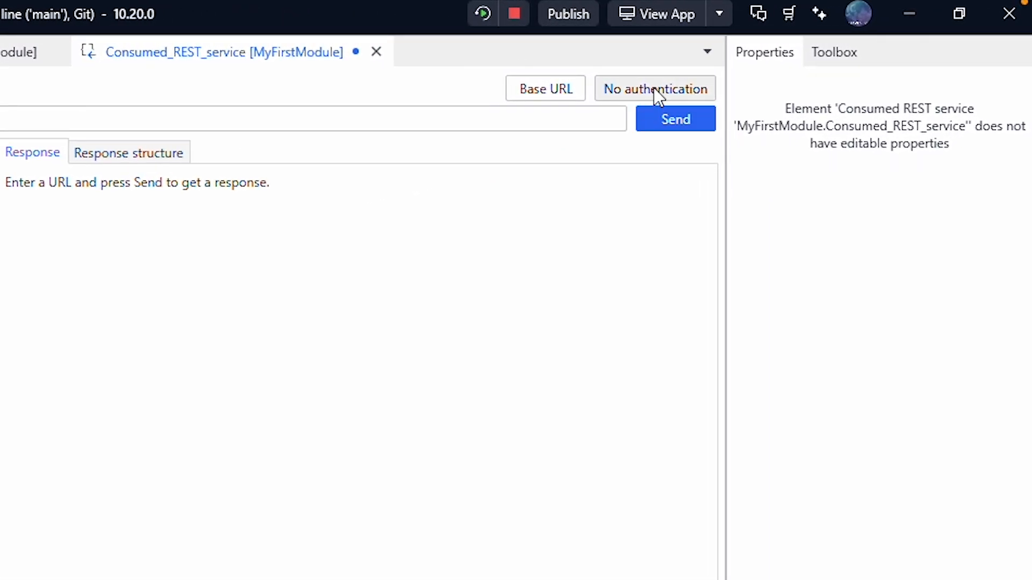
# Use basic authentication with the Consumed_REST_service username and password constants
pyautogui.click(653, 88)
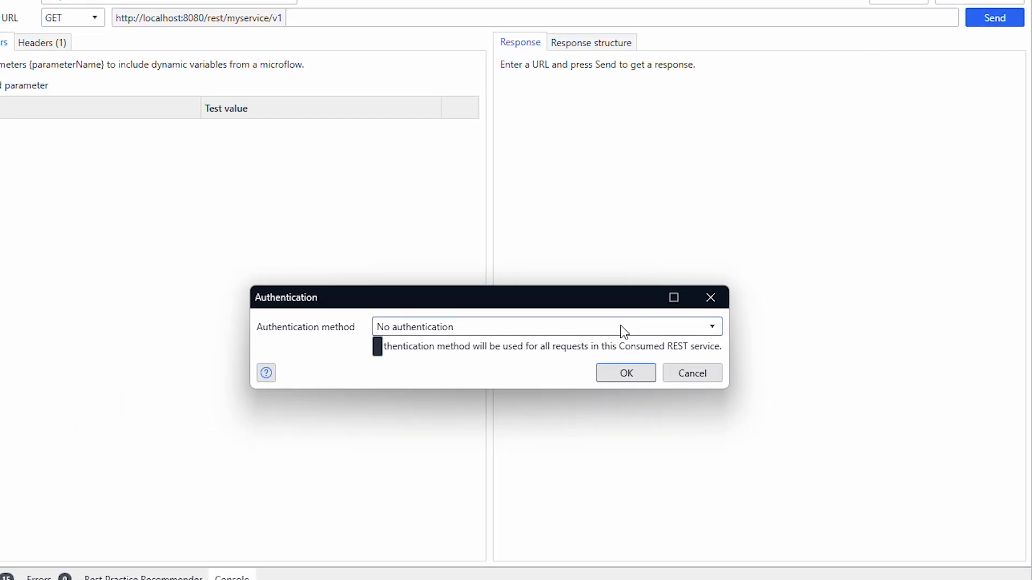
pyautogui.click(546, 326)
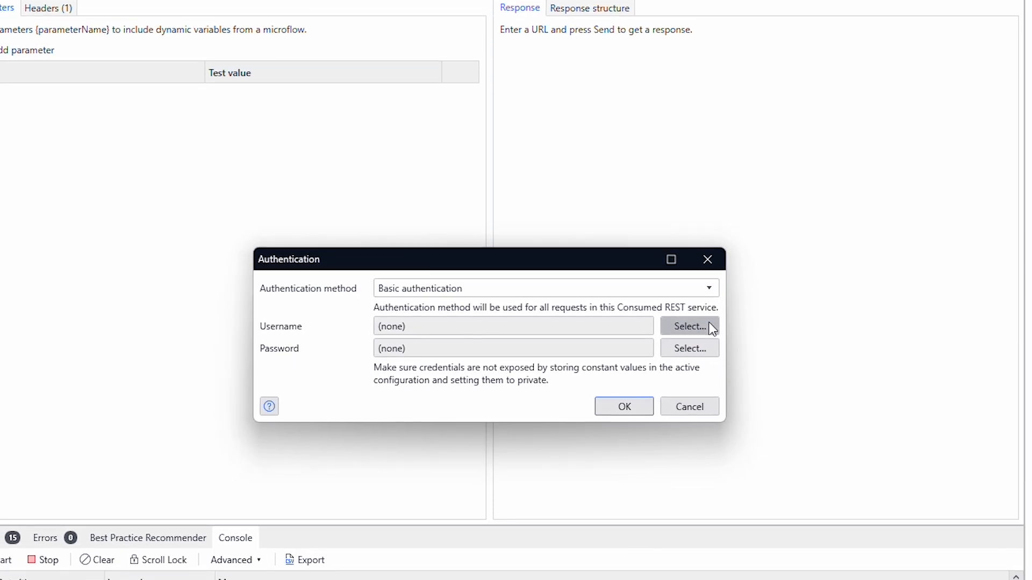
pyautogui.click(689, 326)
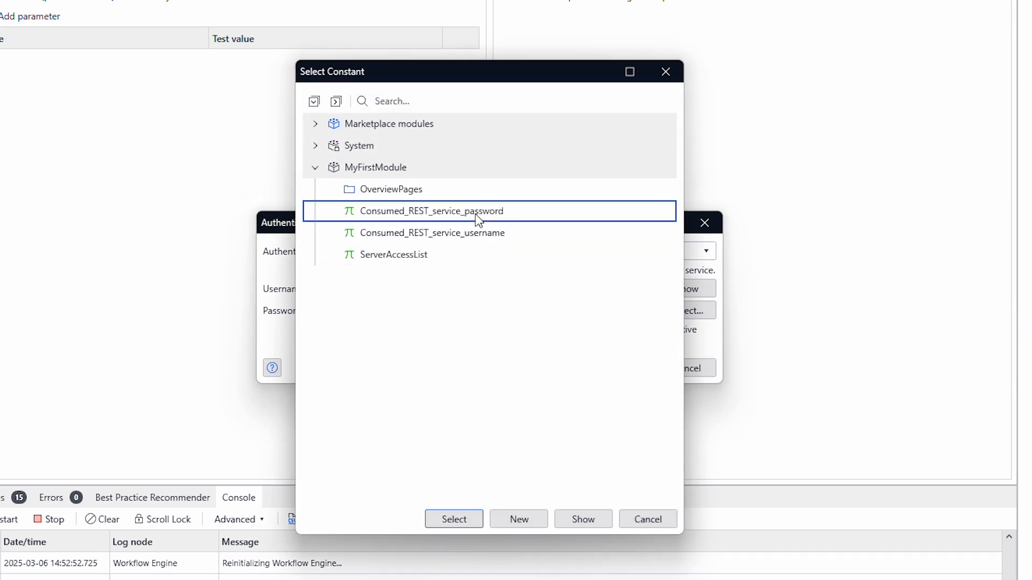
pyautogui.click(454, 519)
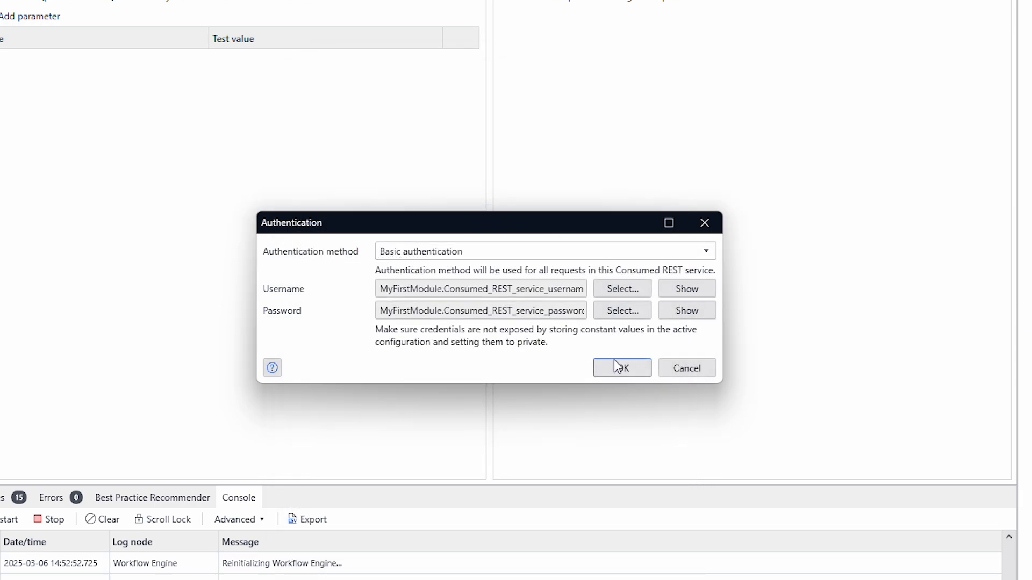
pyautogui.click(621, 368)
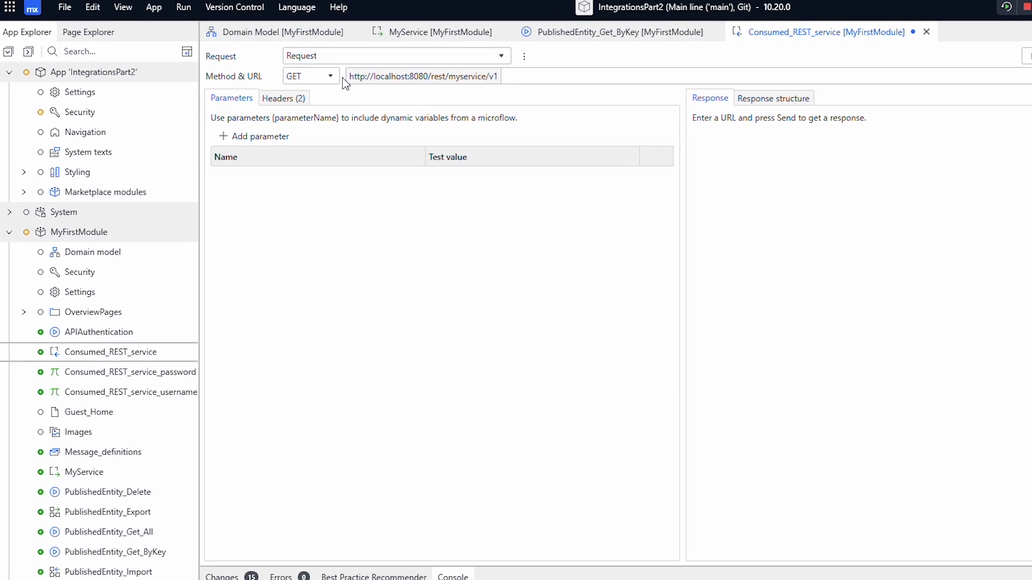
# Generate a Root entity from a pasted JSON POST body, then revert the method to GET
pyautogui.click(309, 75)
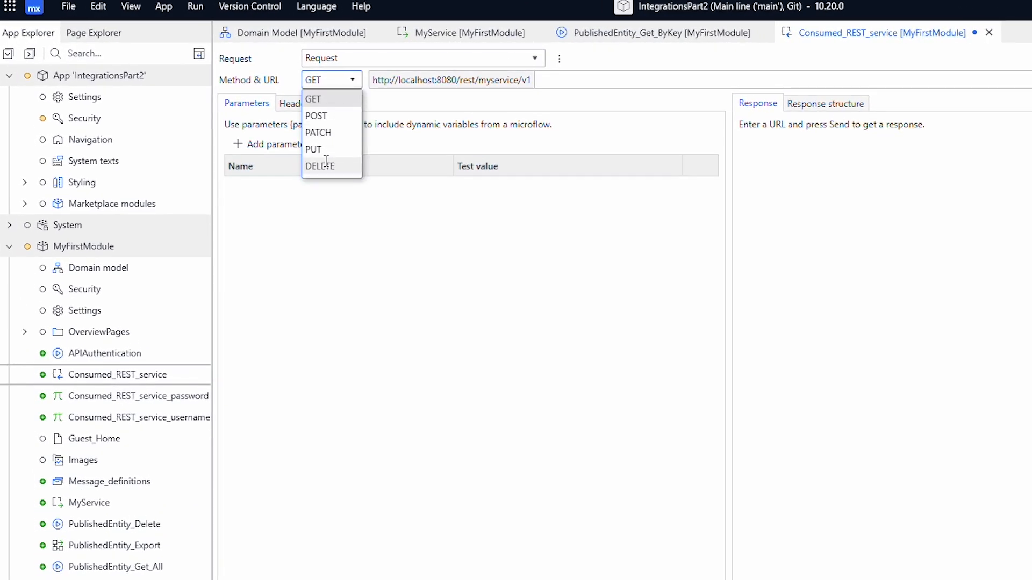
pyautogui.click(316, 116)
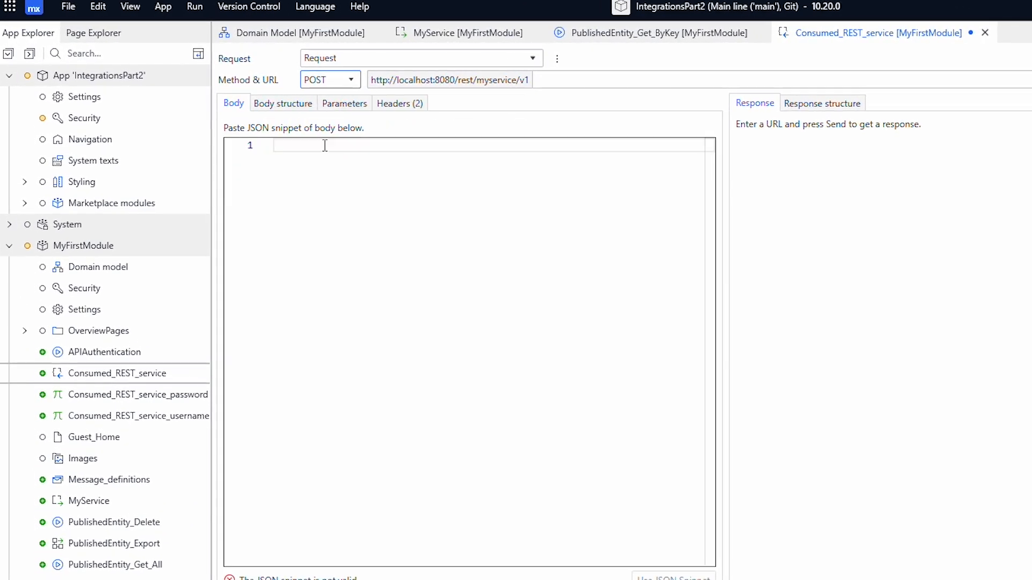
pyautogui.rightClick(323, 145)
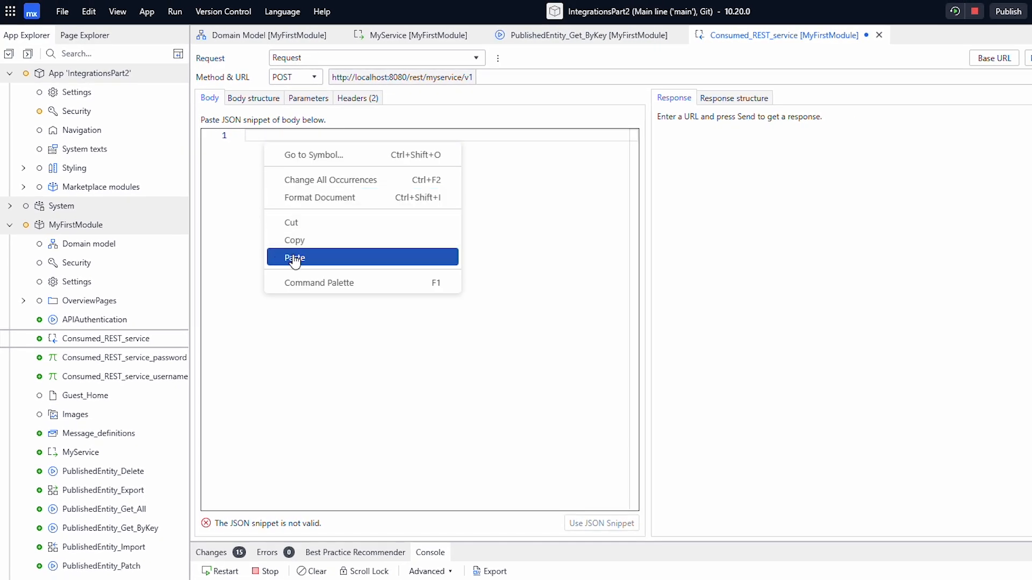
pyautogui.click(294, 257)
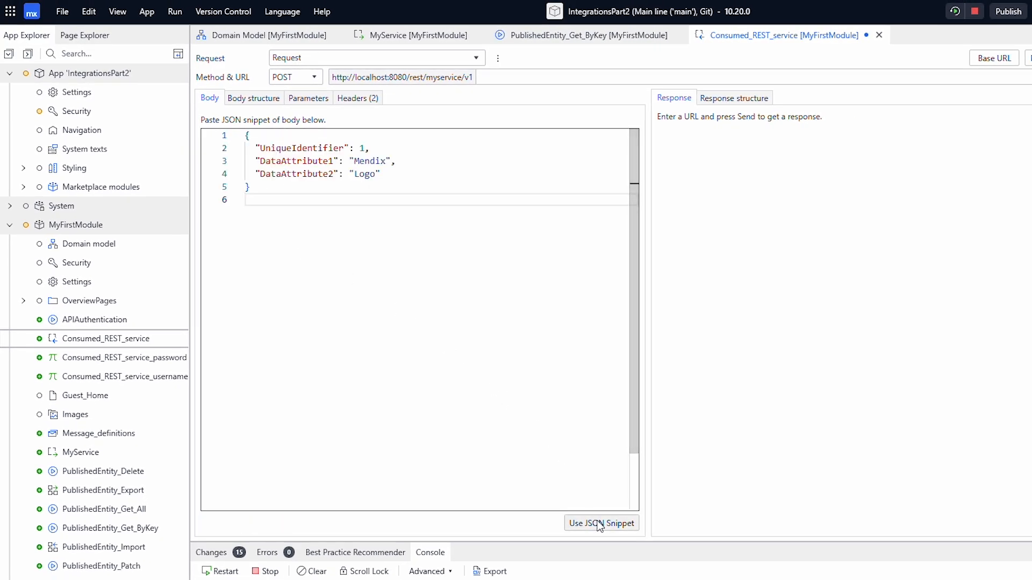
pyautogui.click(600, 523)
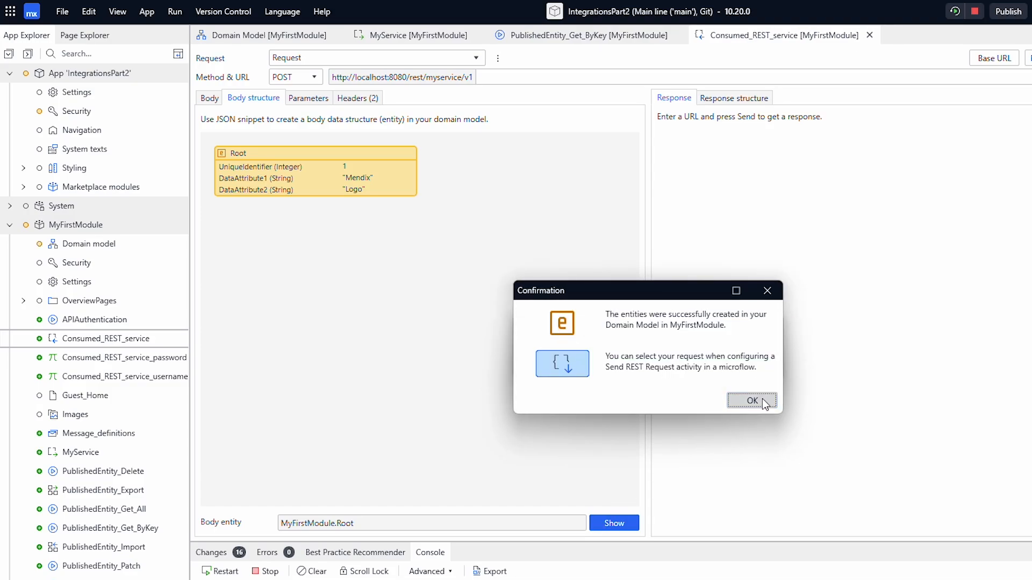
pyautogui.click(751, 401)
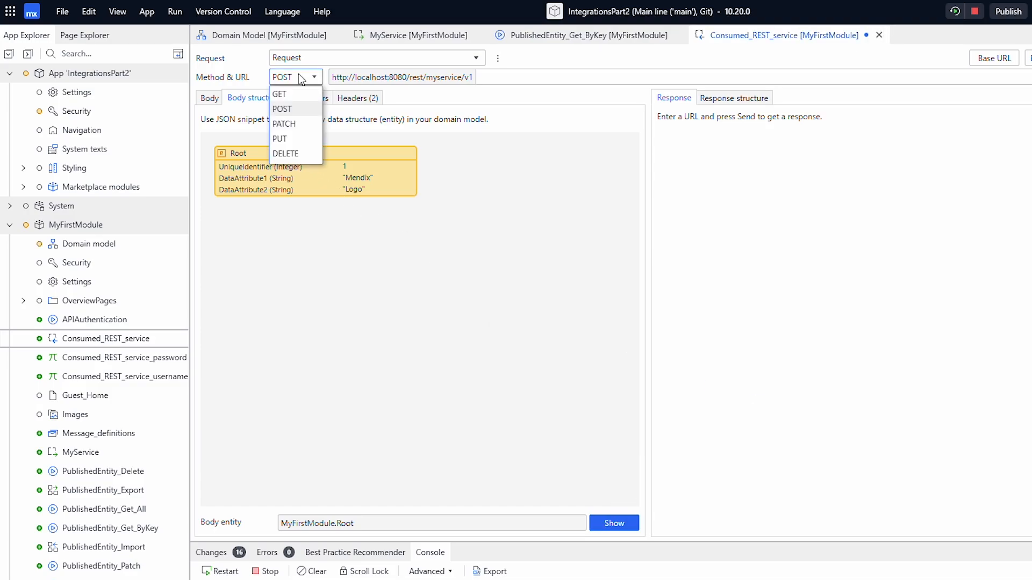
pyautogui.click(279, 93)
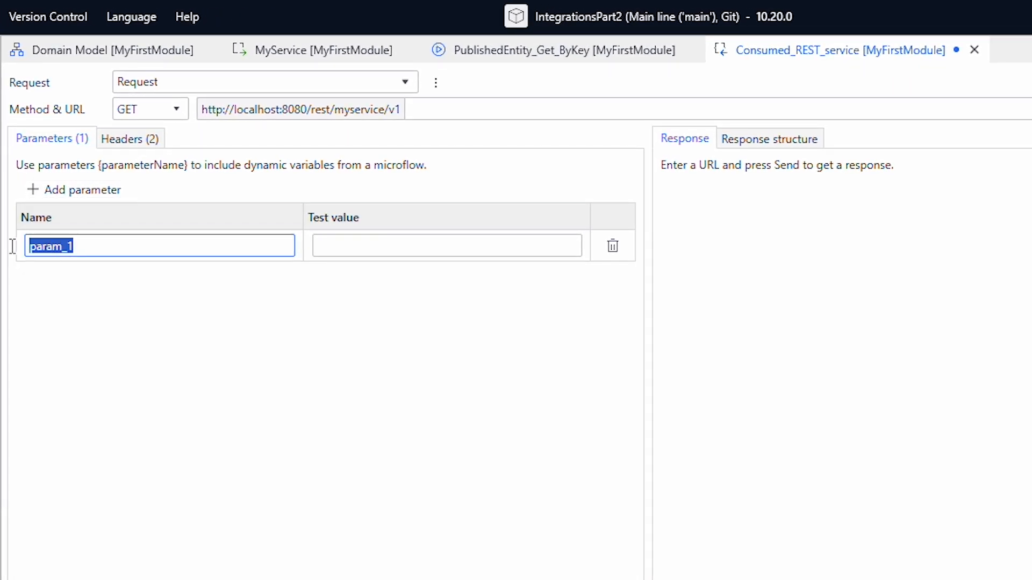
# Add parameter uniqueidentifier with test value 1 and append /publishedentity/{uniqueidentifier} to the URL
pyautogui.write('unique')
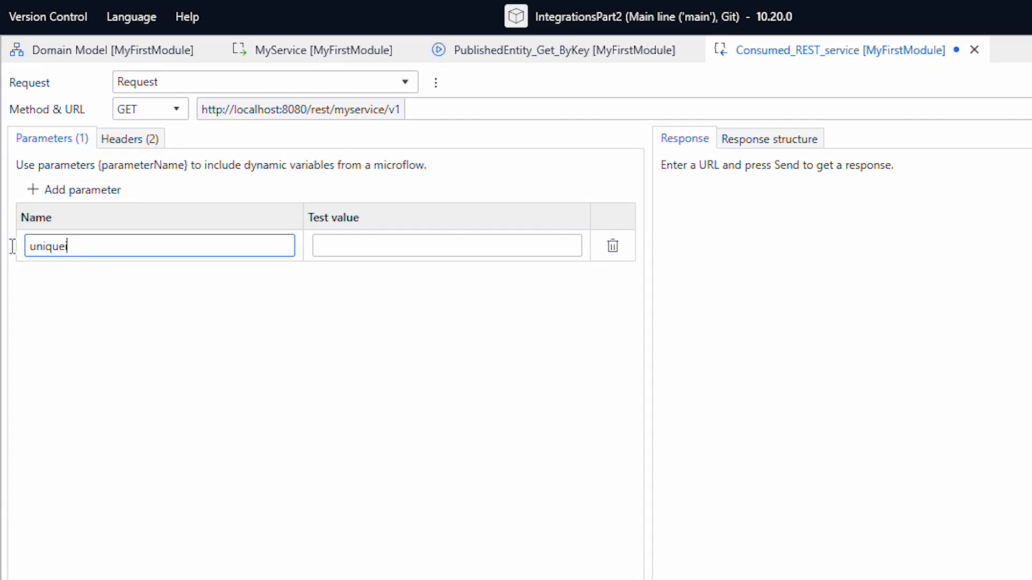
pyautogui.write('identifie')
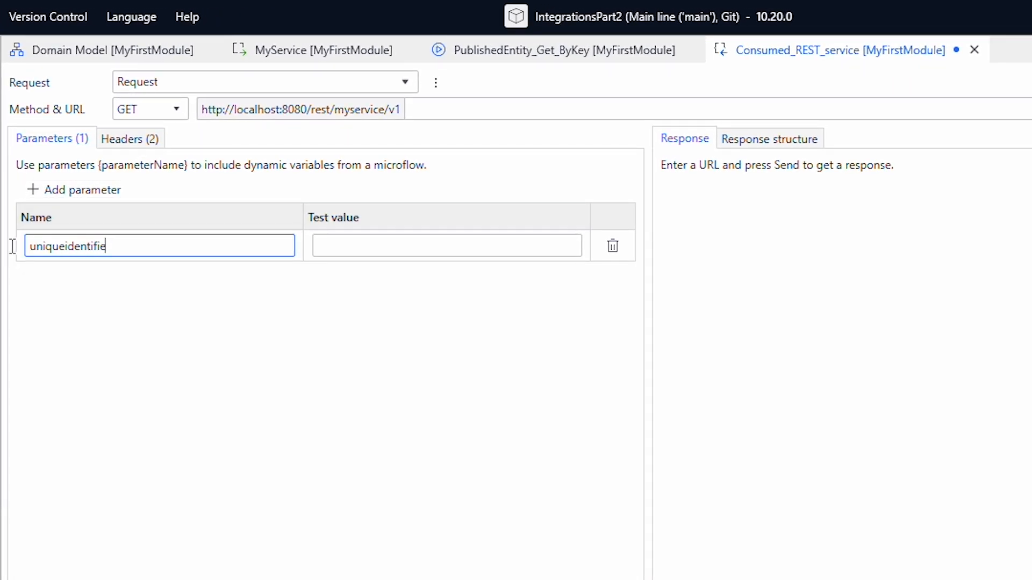
pyautogui.write('r')
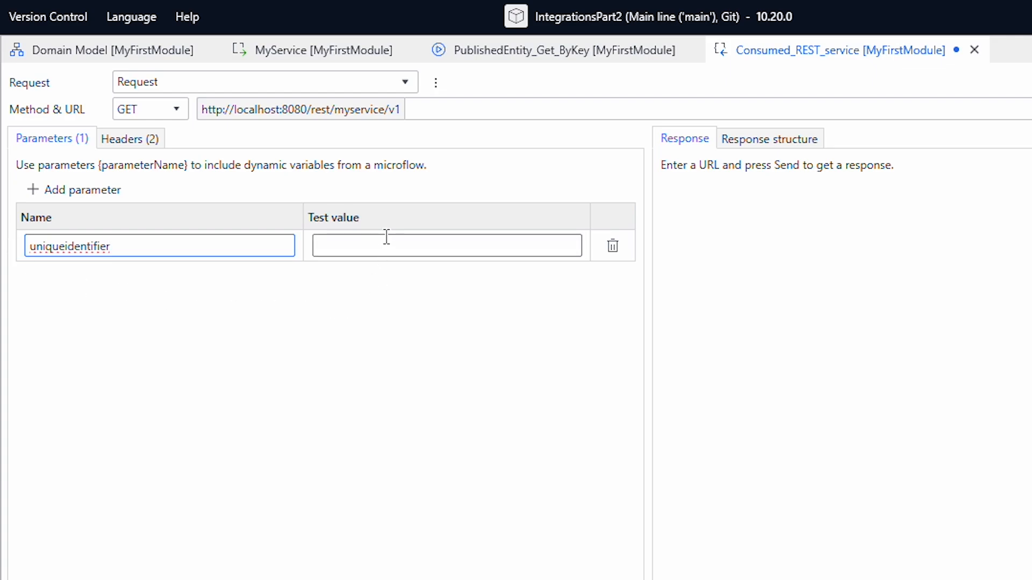
pyautogui.write('1')
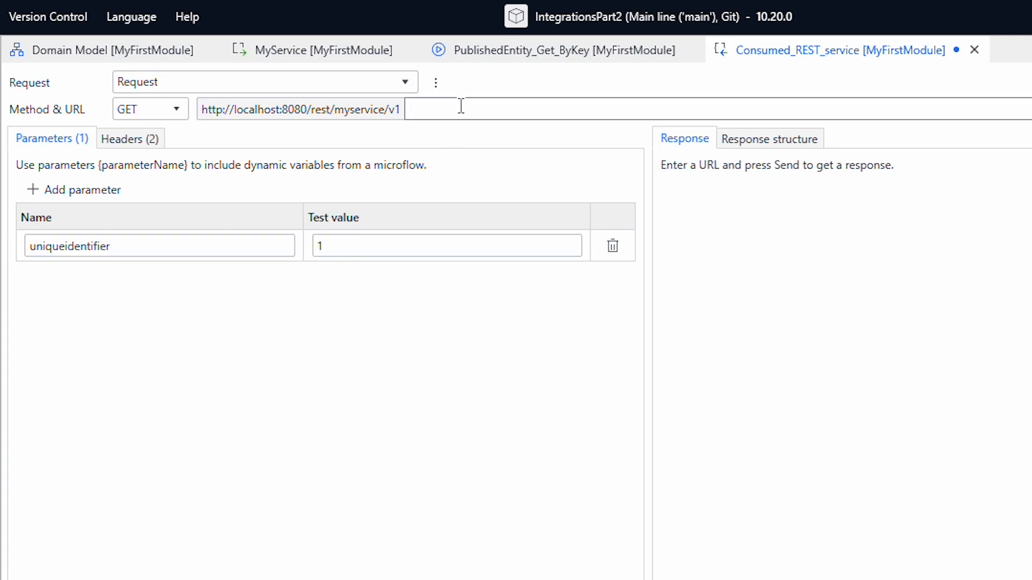
pyautogui.write('/publishedentity/{uniqueidentifier')
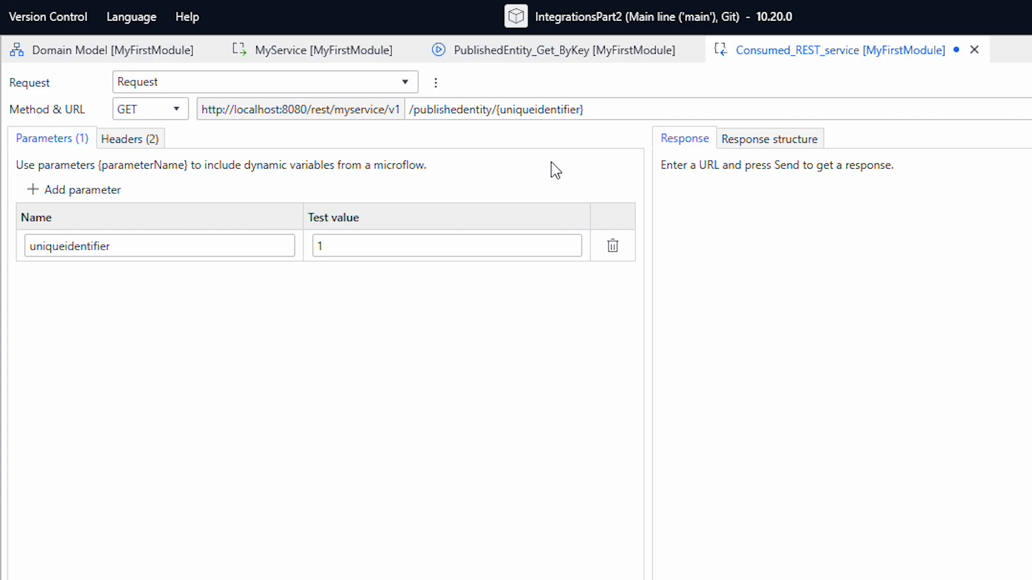
pyautogui.click(129, 138)
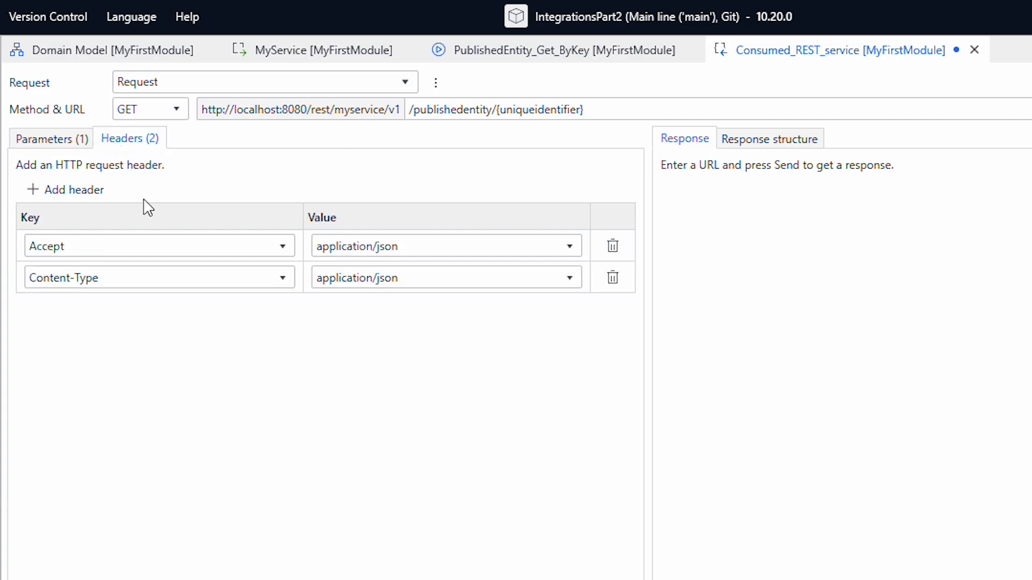
pyautogui.moveTo(74, 190)
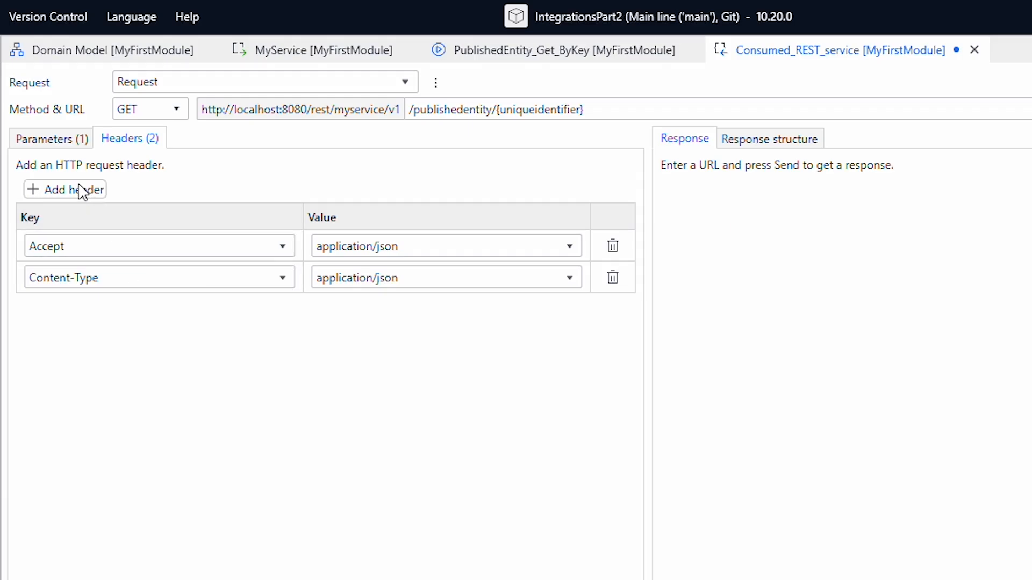
# Send the test GET request with only Accept and Content-Type set to application/json
pyautogui.click(64, 190)
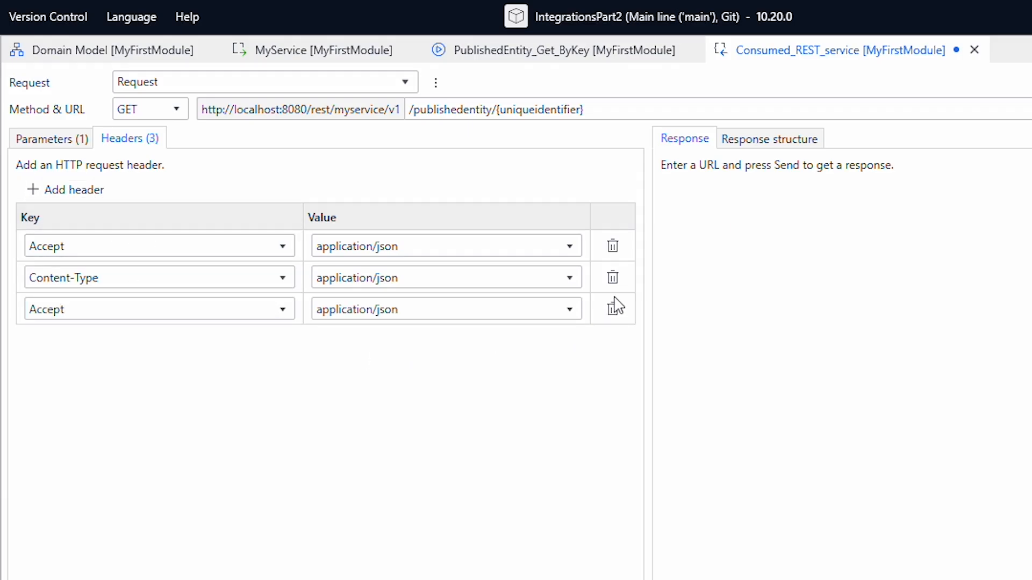
pyautogui.click(612, 308)
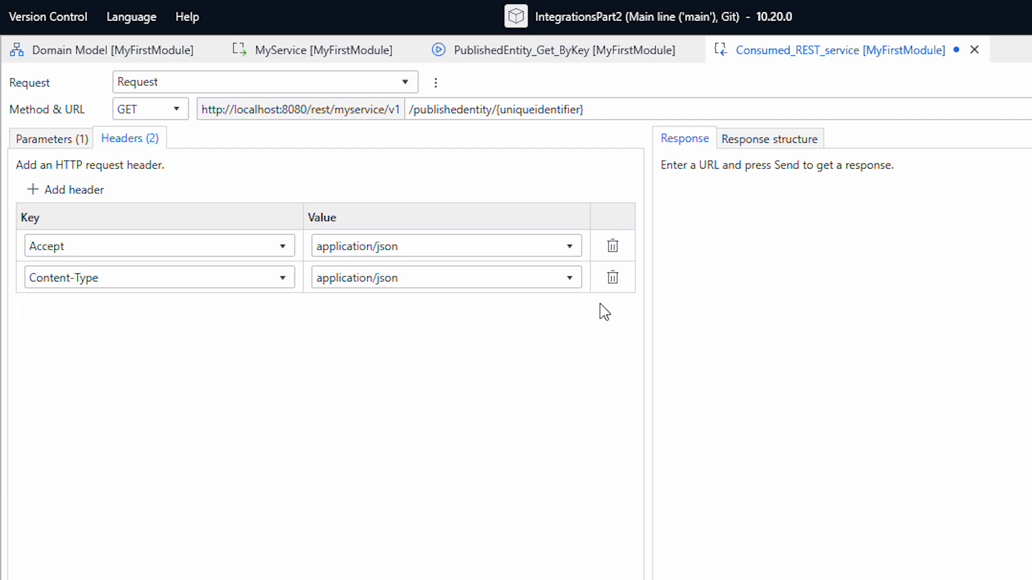
pyautogui.click(853, 62)
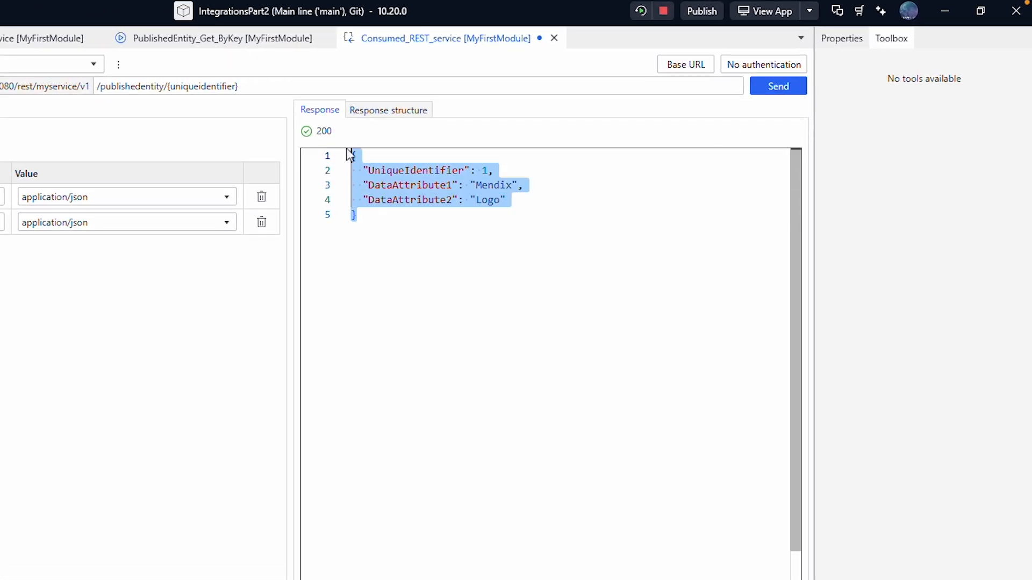
# Generate the Root_response entity in MyFirstModule from the response structure
pyautogui.click(388, 110)
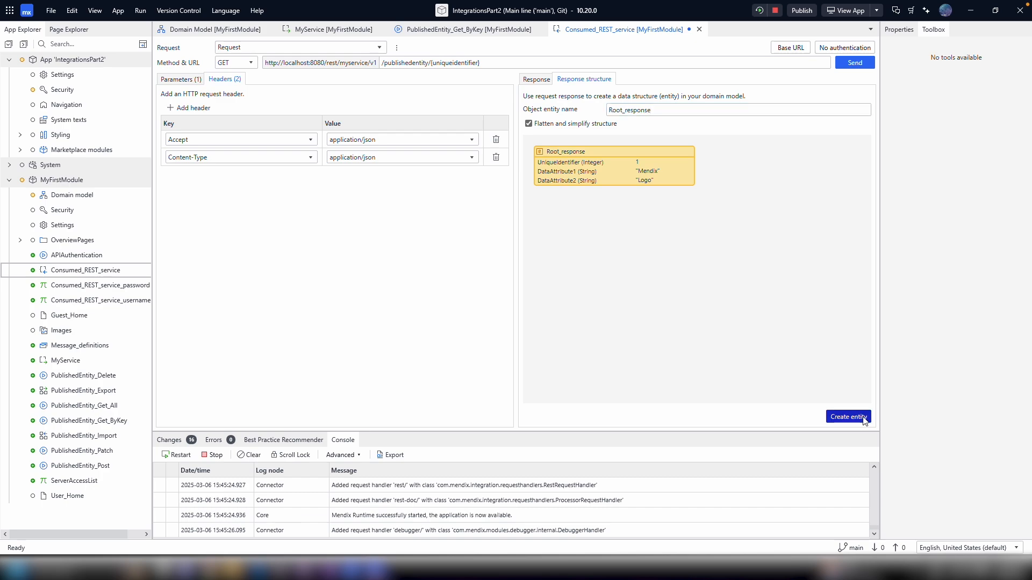
pyautogui.click(847, 417)
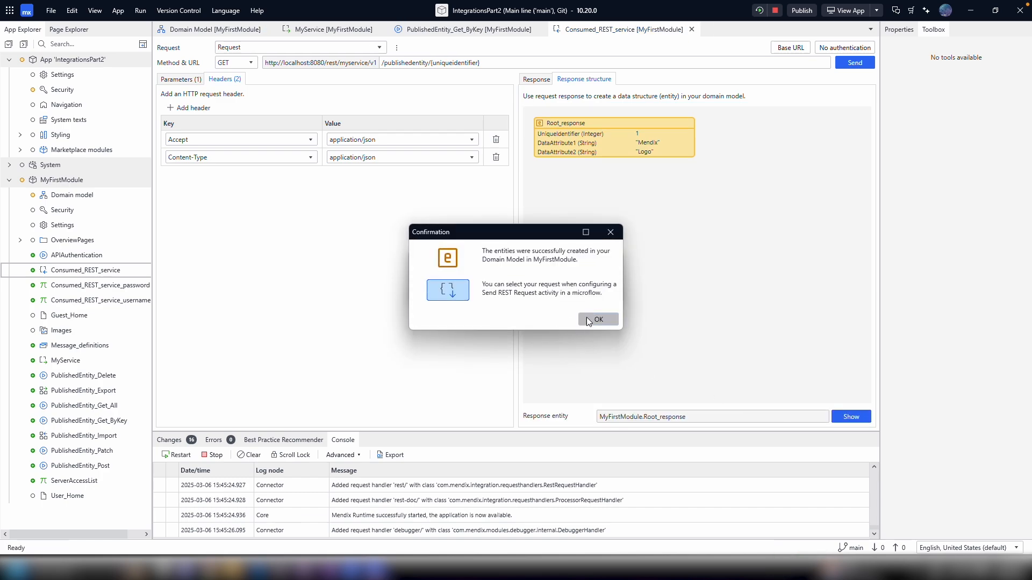
pyautogui.click(596, 319)
pyautogui.write('send')
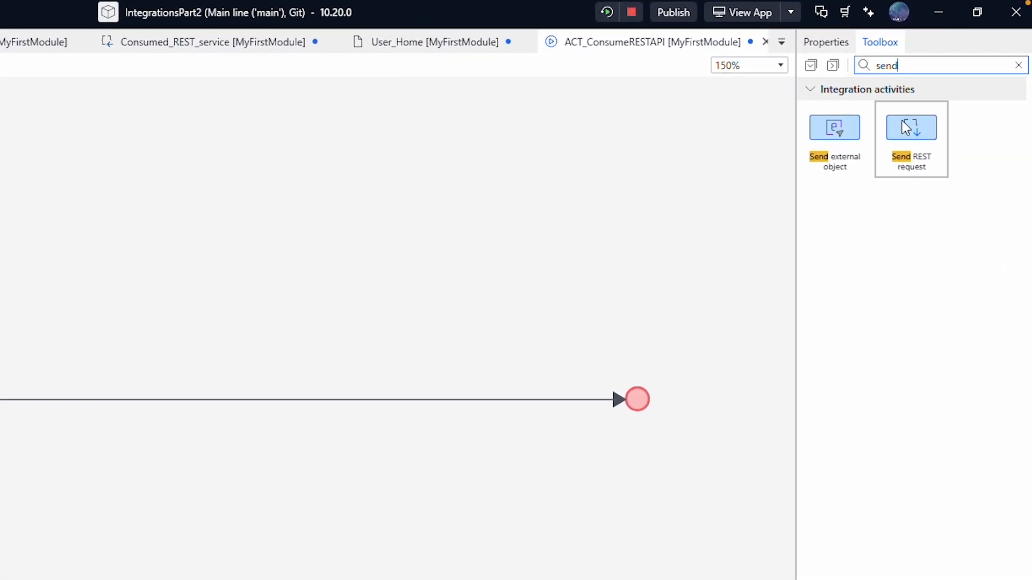
# Add a Send REST request activity calling Consumed_REST_service GET with uniqueidentifier '1'
pyautogui.moveTo(911, 127); pyautogui.dragTo(278, 386)
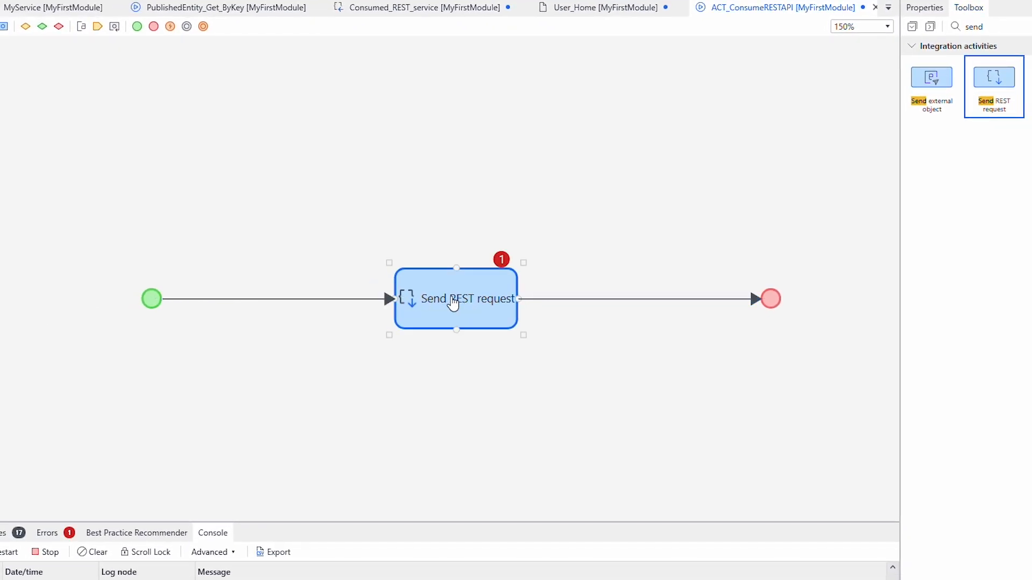
pyautogui.doubleClick(455, 298)
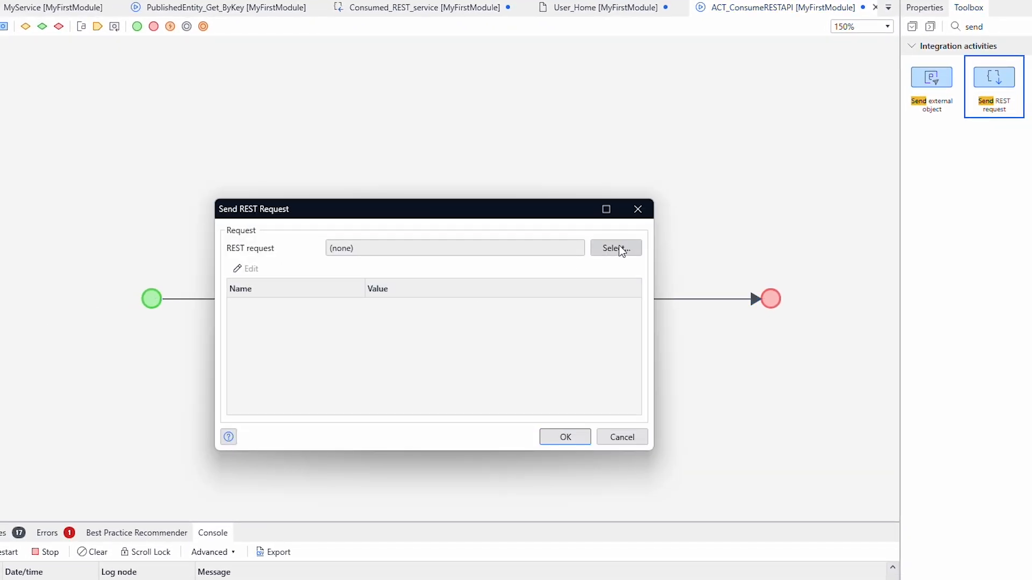
pyautogui.click(615, 249)
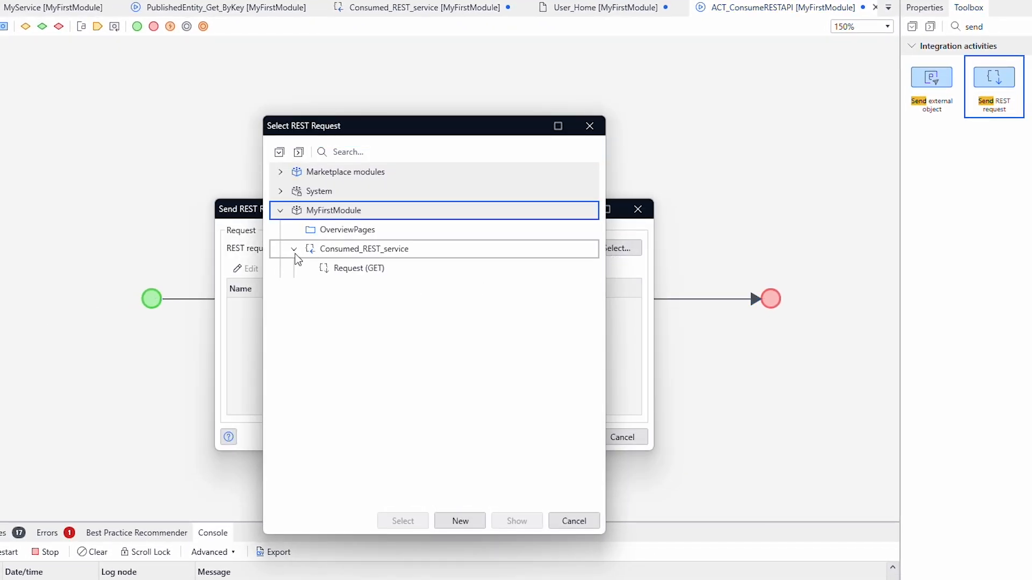
pyautogui.click(402, 521)
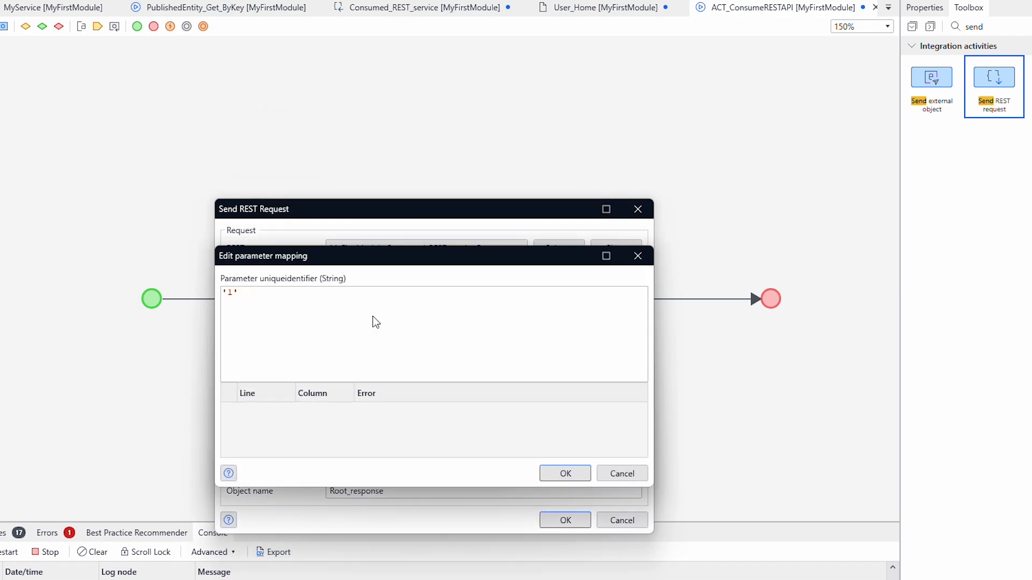
pyautogui.click(564, 473)
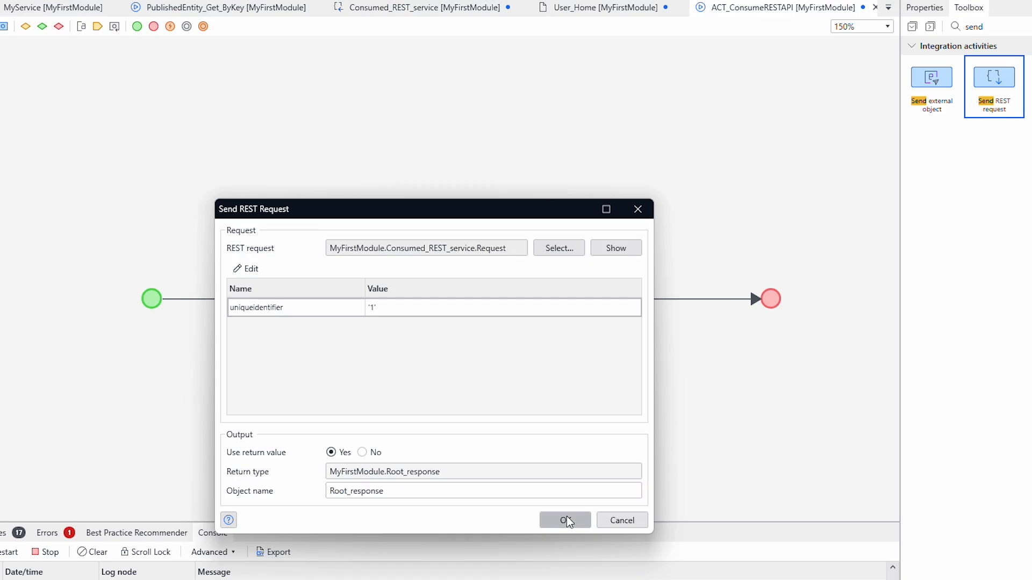
pyautogui.click(565, 520)
pyautogui.write('call')
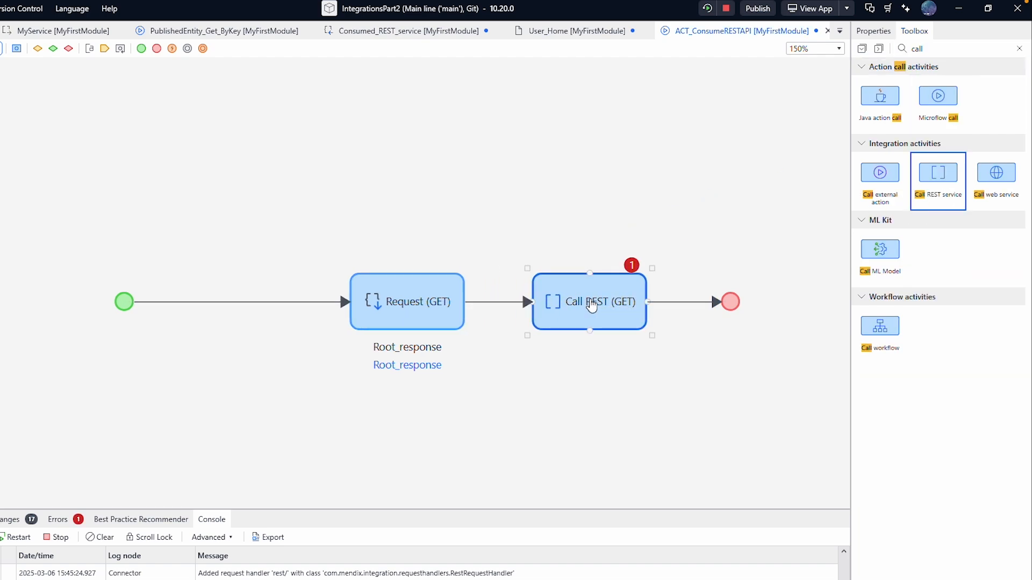
# Inspect the Call REST activity's HTTP Headers and Response settings, then cancel
pyautogui.doubleClick(589, 301)
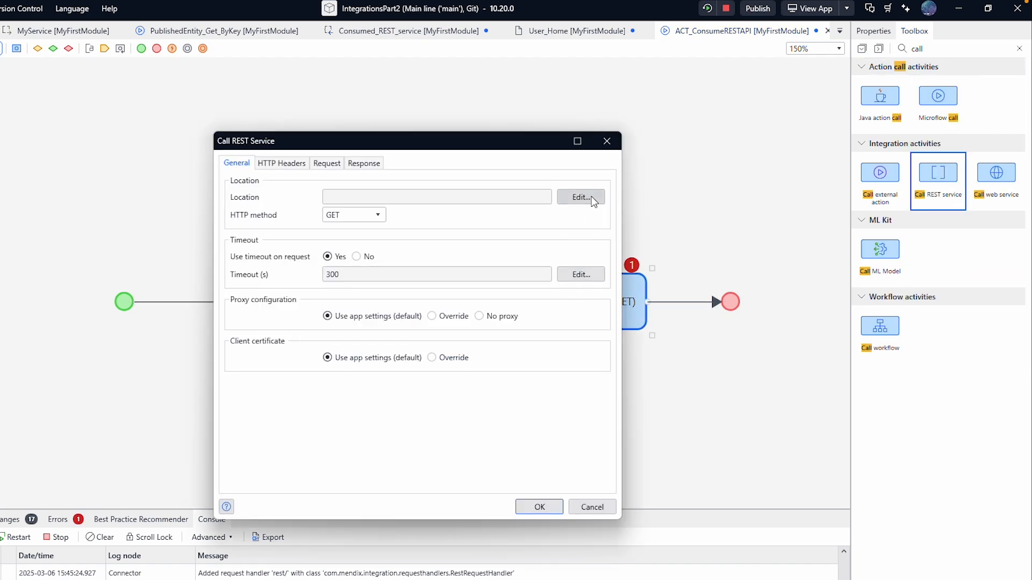
pyautogui.click(580, 196)
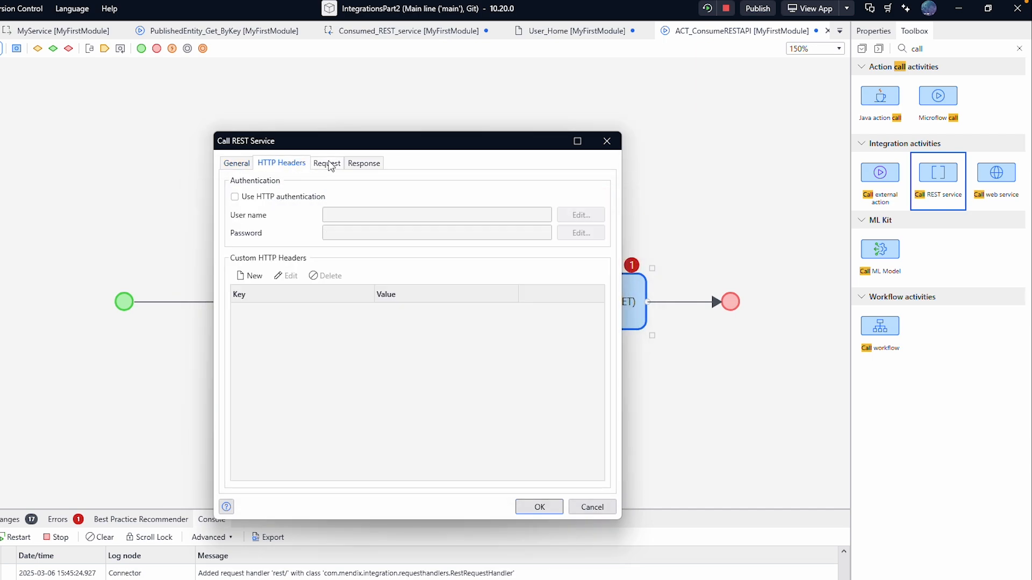
pyautogui.click(363, 162)
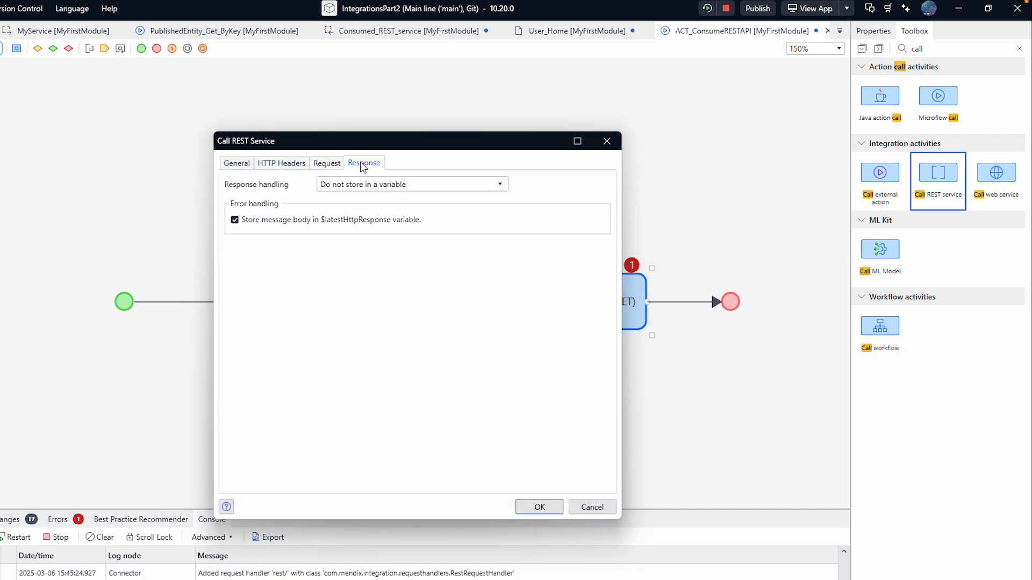
pyautogui.click(538, 507)
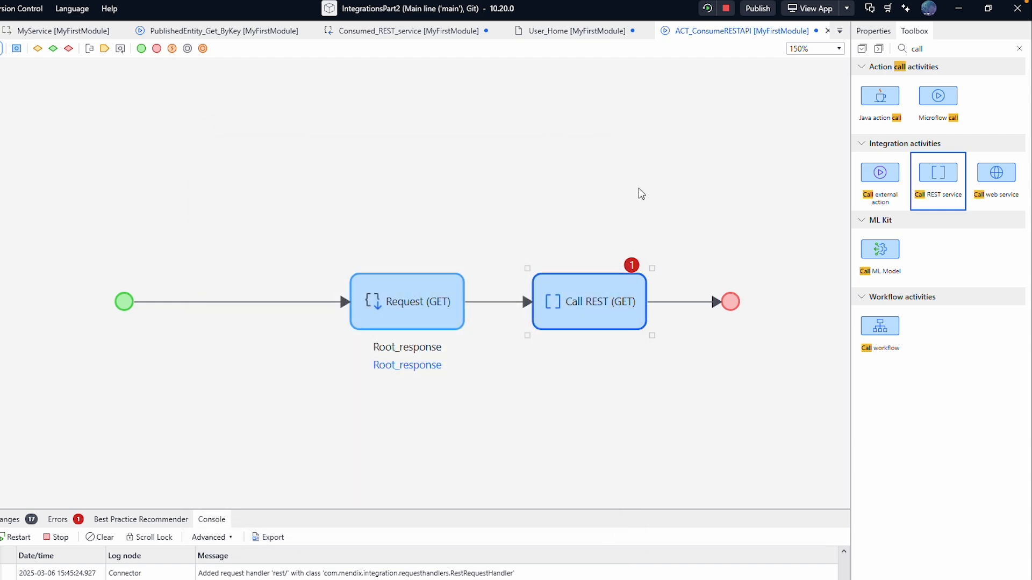
# Delete the unconfigured Call REST (GET) activity from ACT_ConsumeRESTAPI
pyautogui.rightClick(588, 301)
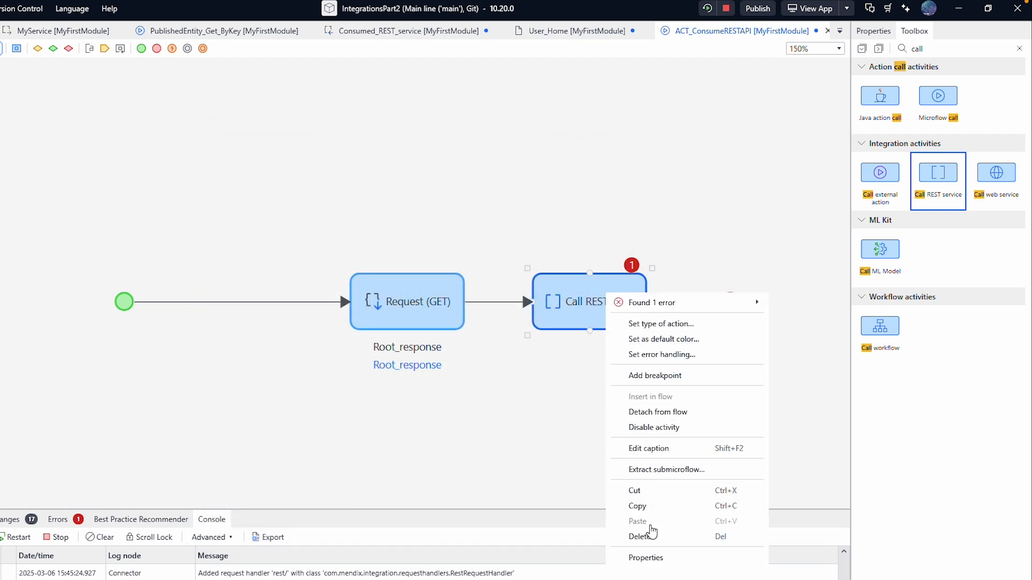
pyautogui.click(639, 536)
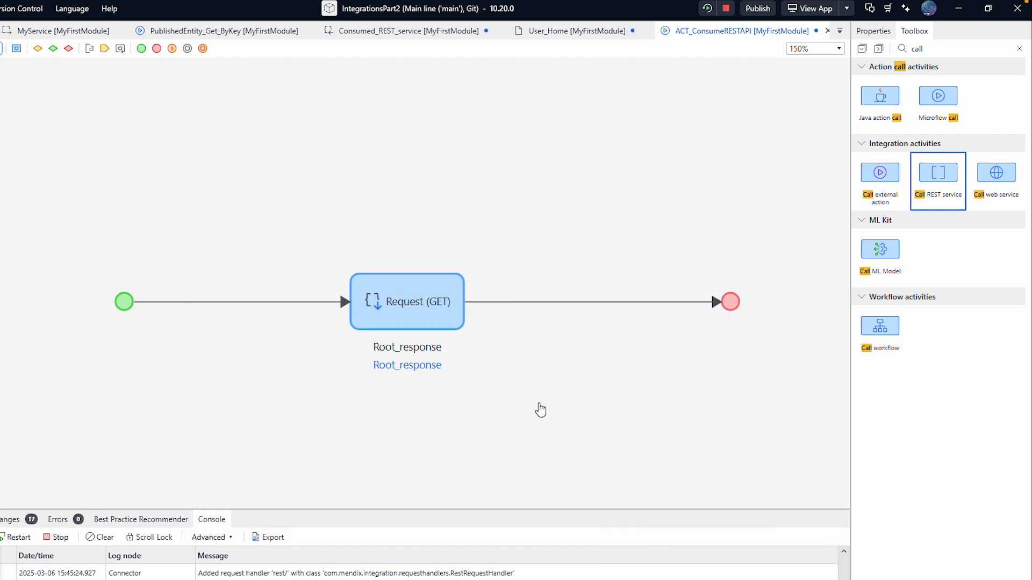